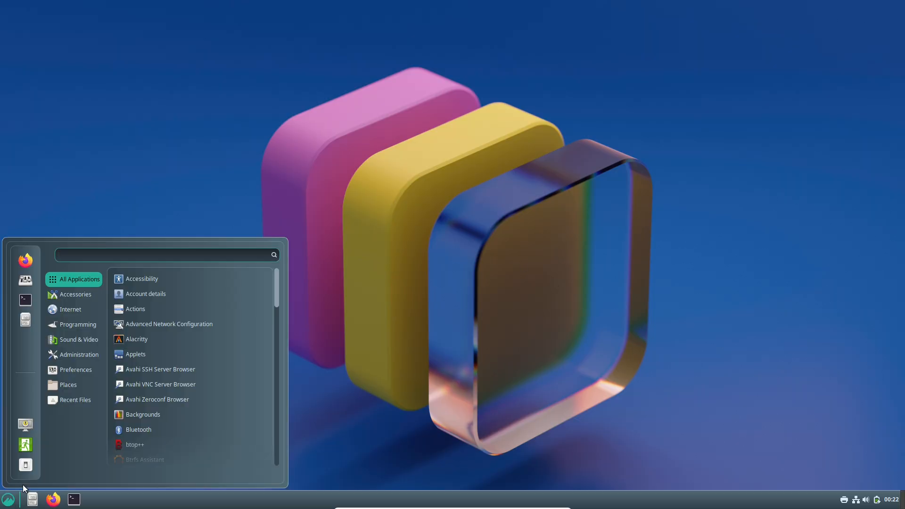
- Find and launch System Info from the menu search 'info' and maximize it
{"action": "left_click", "coordinate": [76, 294]}
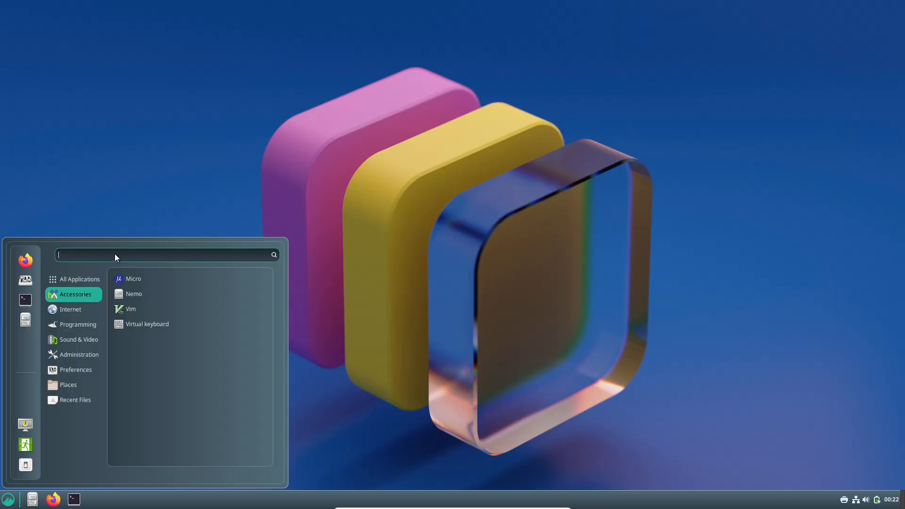
{"action": "type", "text": "info"}
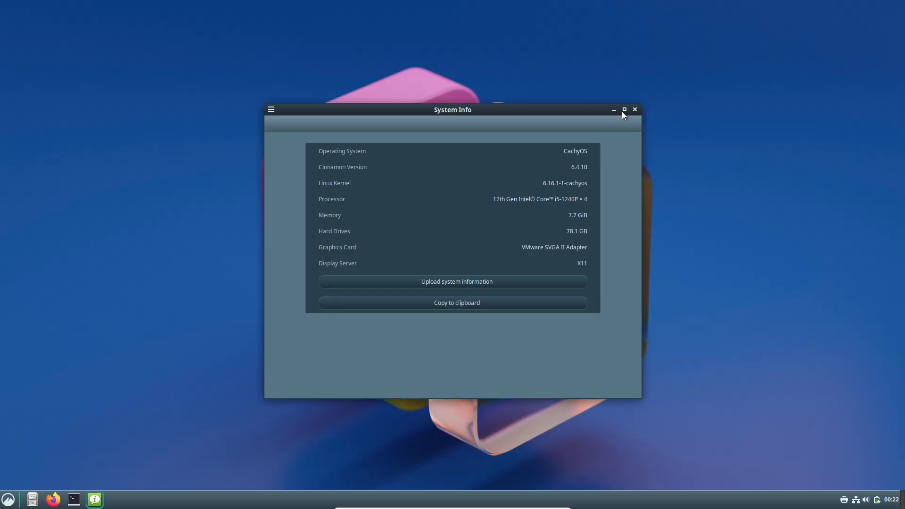
{"action": "left_click", "coordinate": [623, 109]}
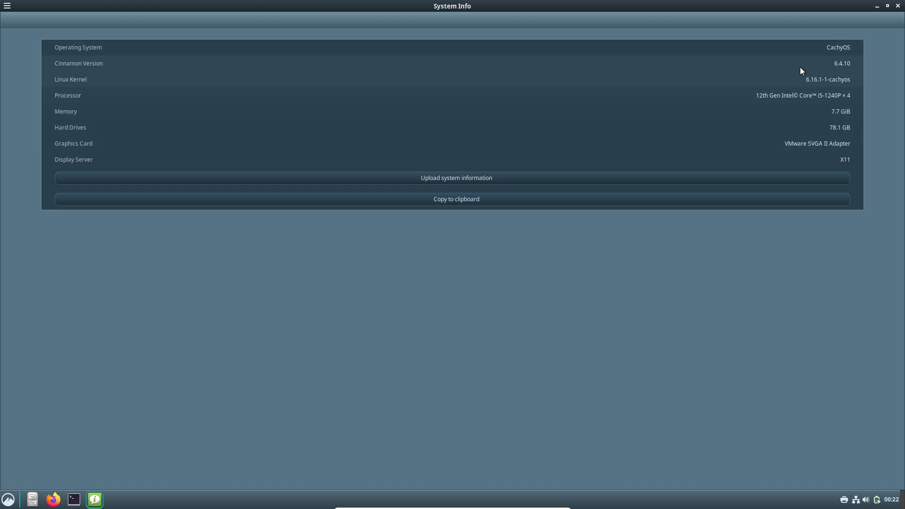
{"action": "mouse_move", "coordinate": [806, 121]}
{"action": "type", "text": "s"}
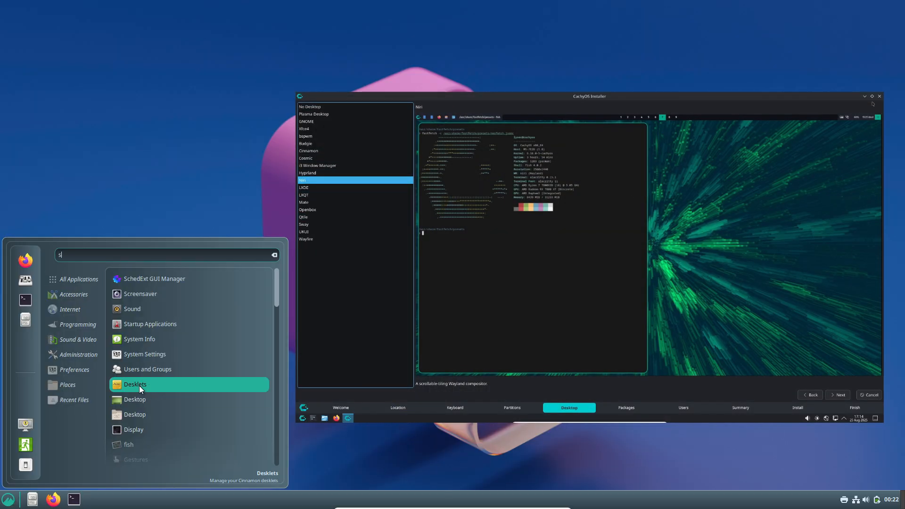
- Launch the Terminal from the menu search to show the fastfetch system overview
{"action": "type", "text": "ys"}
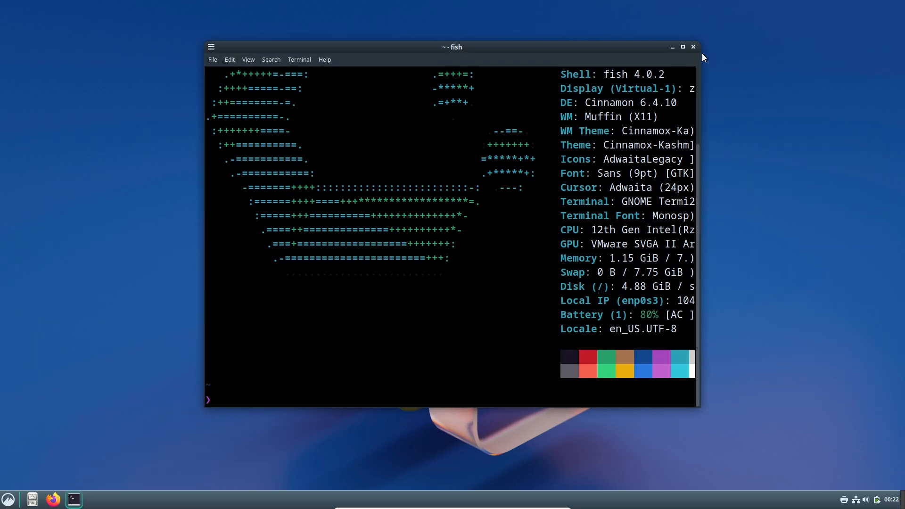
- Maximize the terminal and run fastfetch for the full system summary
{"action": "left_click", "coordinate": [682, 48]}
{"action": "type", "text": "fas"}
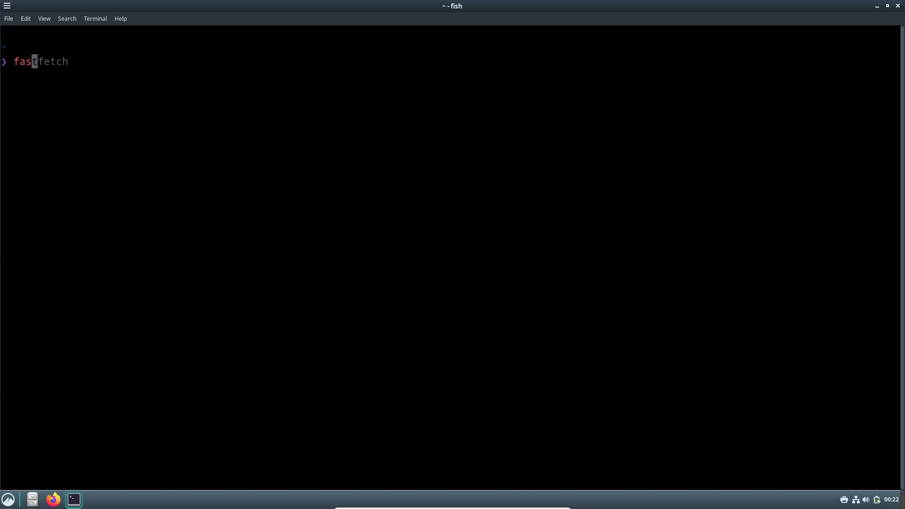
{"action": "key", "text": "Return"}
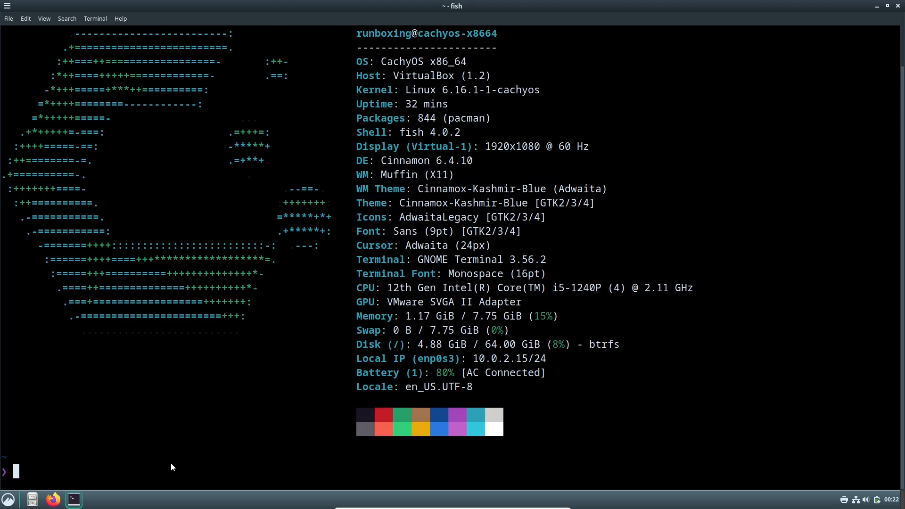
- Report the Cinnamon version 6.4.10 and run a verbose inxi -sv8 system report
{"action": "type", "text": "cinnamon --version"}
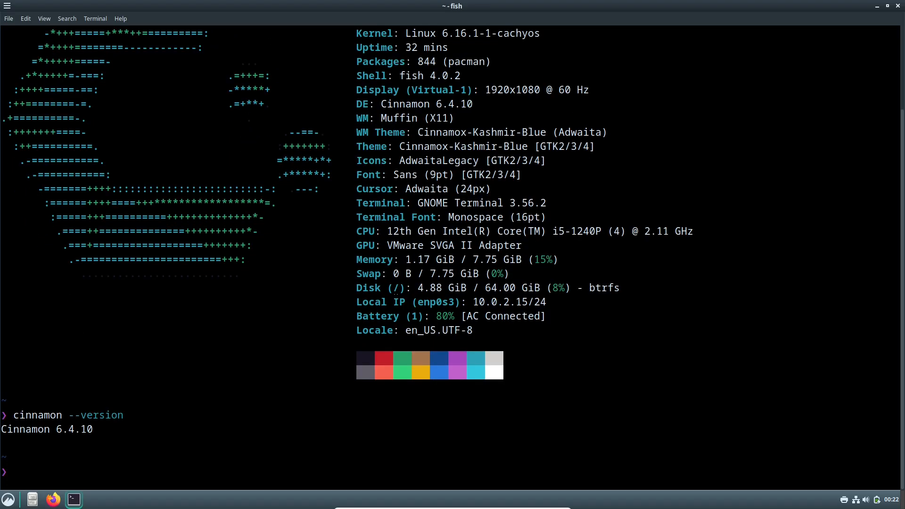
{"action": "type", "text": "inxi"}
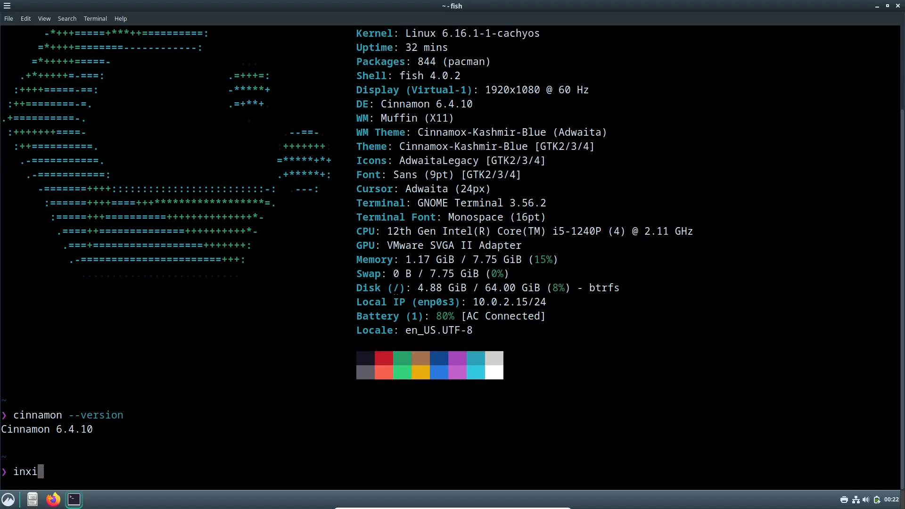
{"action": "type", "text": "-sv8"}
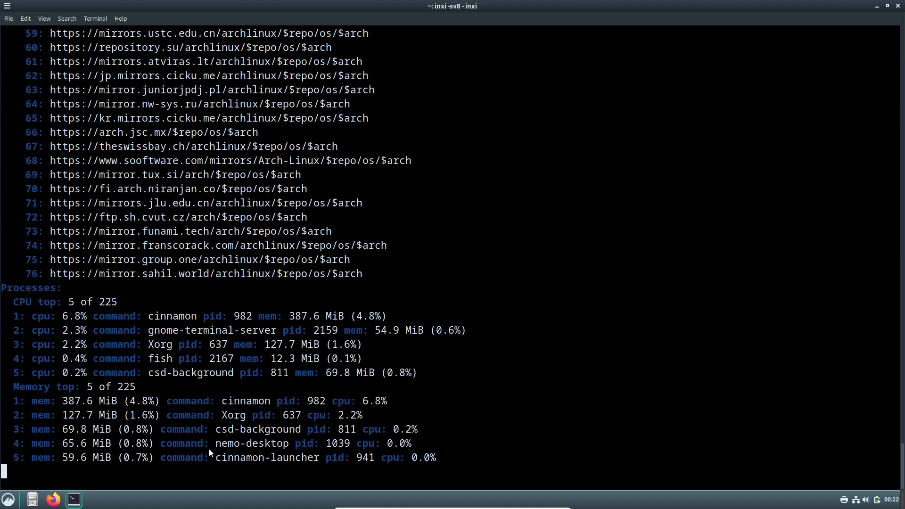
- In the profile preferences, stop using colours from the system theme for a light terminal
{"action": "left_click", "coordinate": [25, 19]}
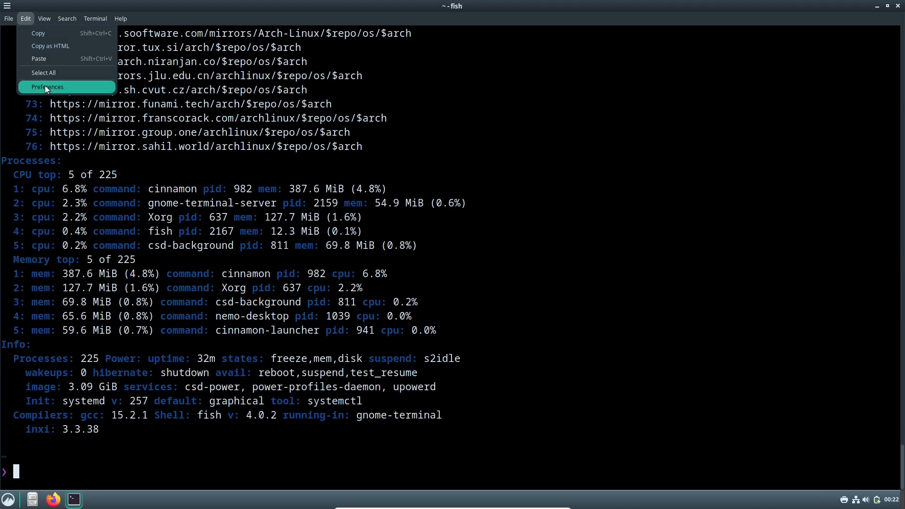
{"action": "left_click", "coordinate": [47, 87]}
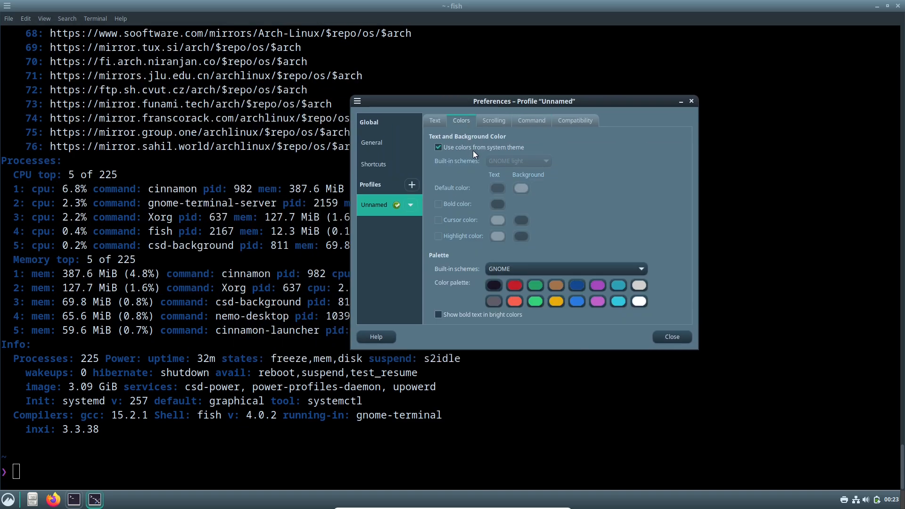
{"action": "left_click", "coordinate": [669, 337]}
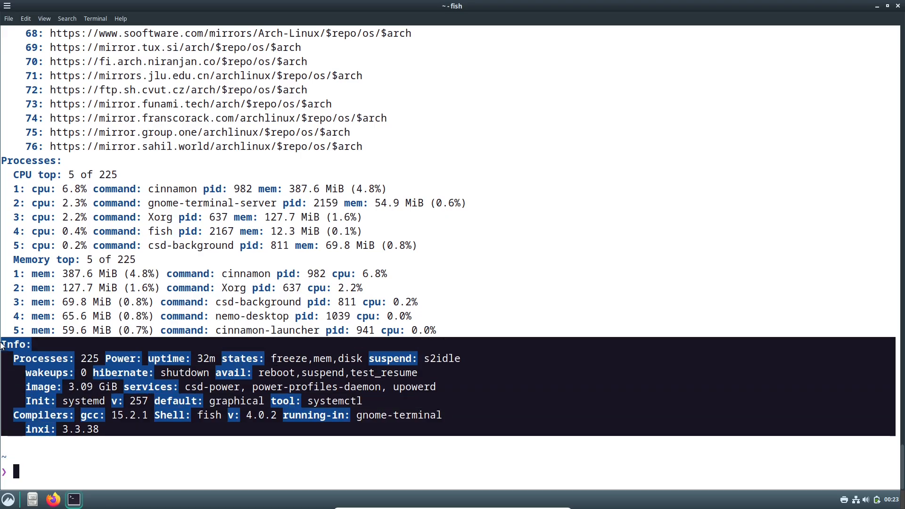
{"action": "mouse_move", "coordinate": [893, 339]}
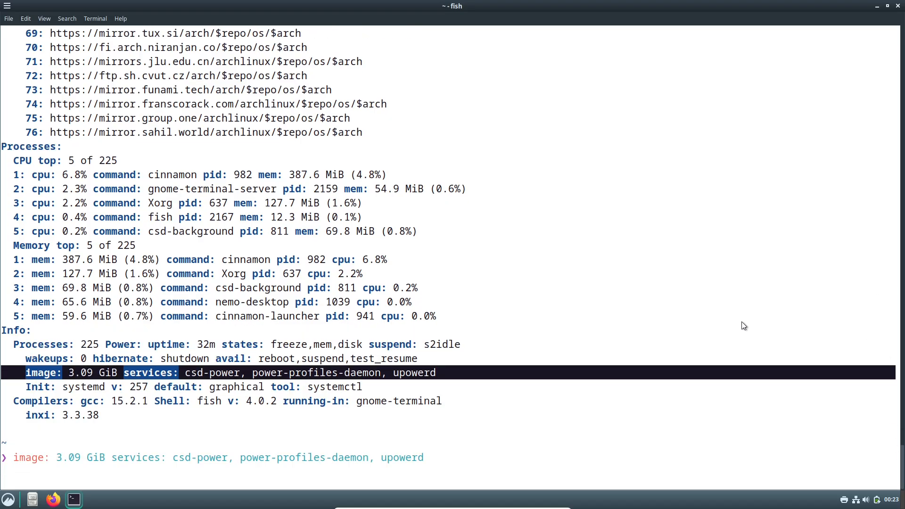
- Scroll back through the whole inxi report and return to the prompt
{"action": "scroll", "scroll_direction": "up", "scroll_amount": 3}
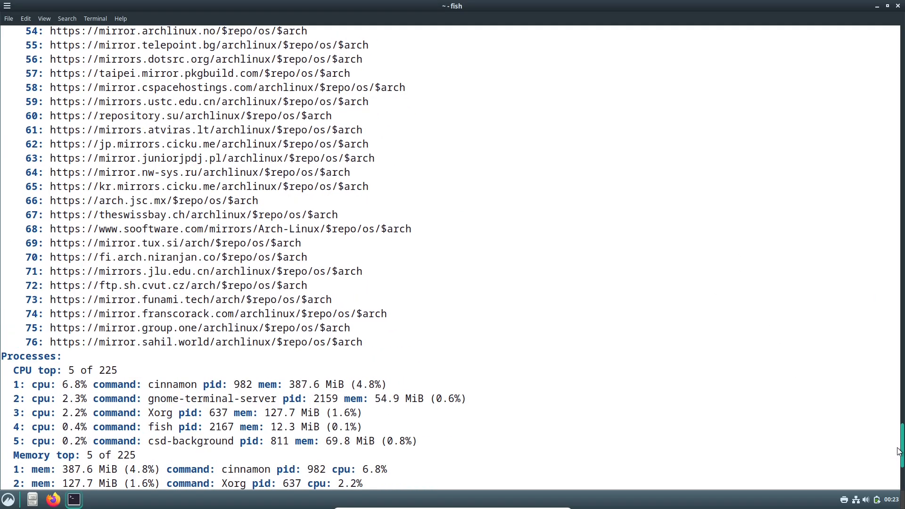
{"action": "scroll", "scroll_direction": "up", "scroll_amount": 3}
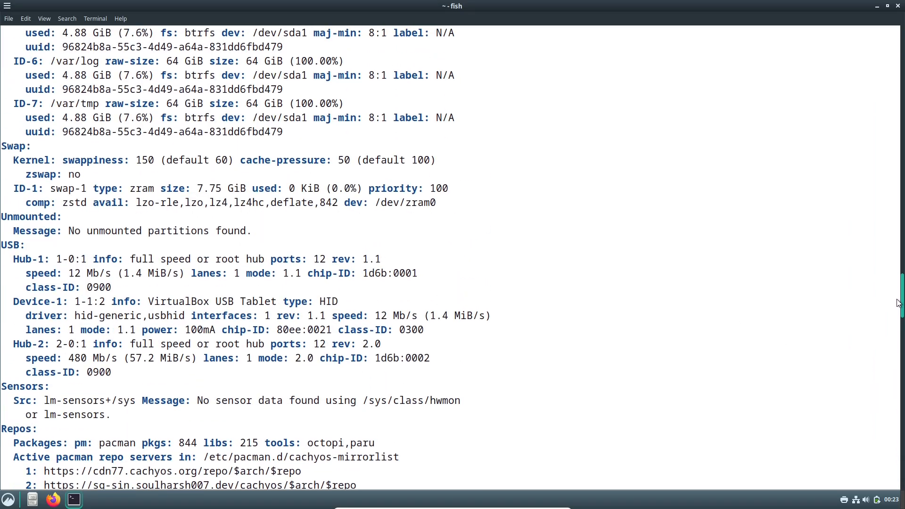
{"action": "scroll", "scroll_direction": "up", "scroll_amount": 3}
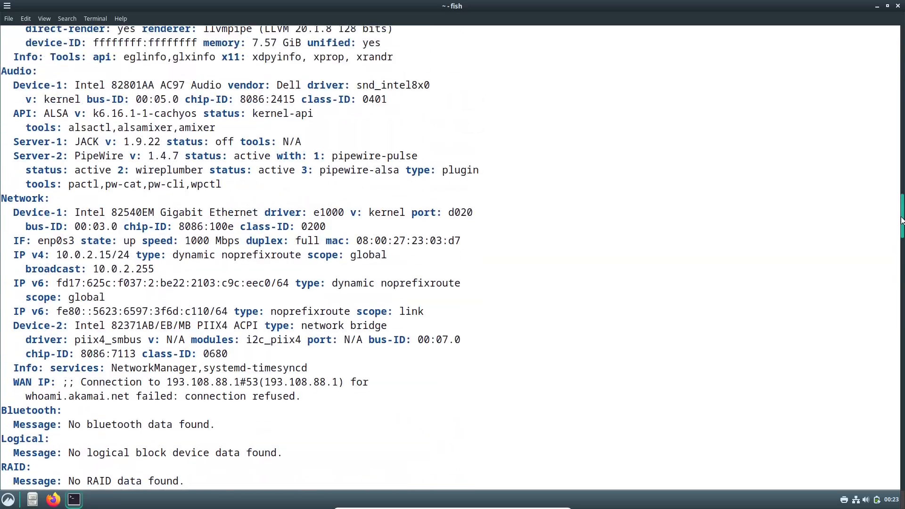
{"action": "scroll", "scroll_direction": "up", "scroll_amount": 3}
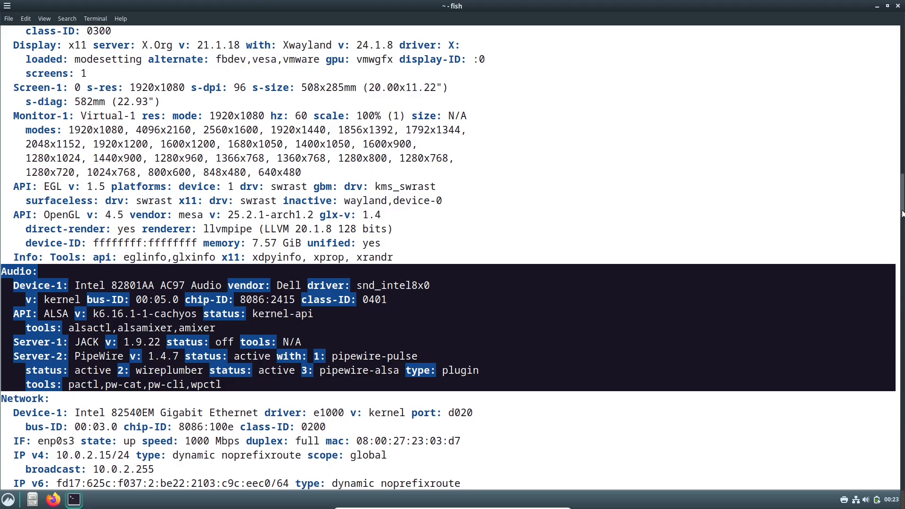
{"action": "scroll", "scroll_direction": "up", "scroll_amount": 3}
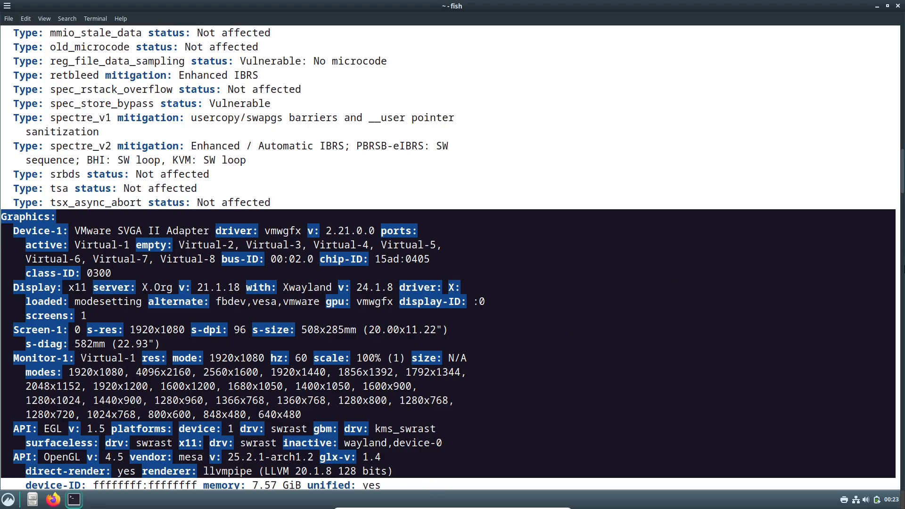
{"action": "scroll", "scroll_direction": "up", "scroll_amount": 3}
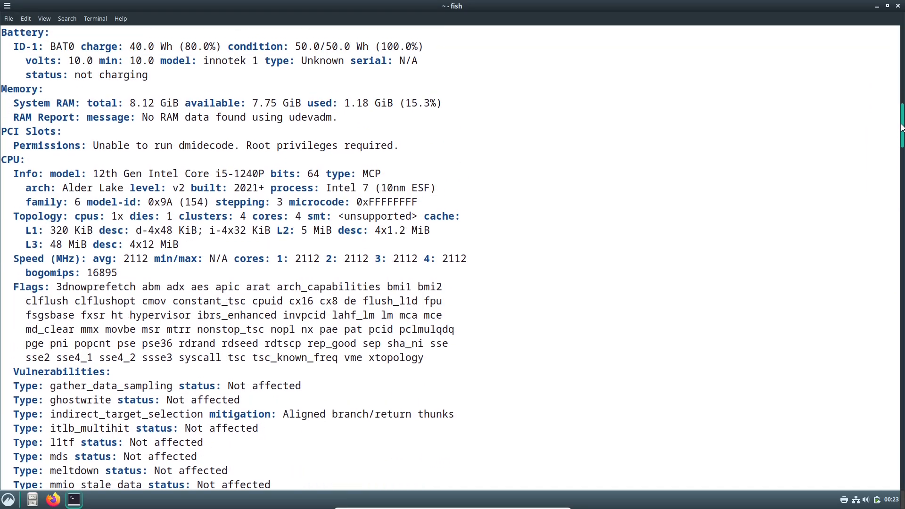
{"action": "scroll", "scroll_direction": "up", "scroll_amount": 3}
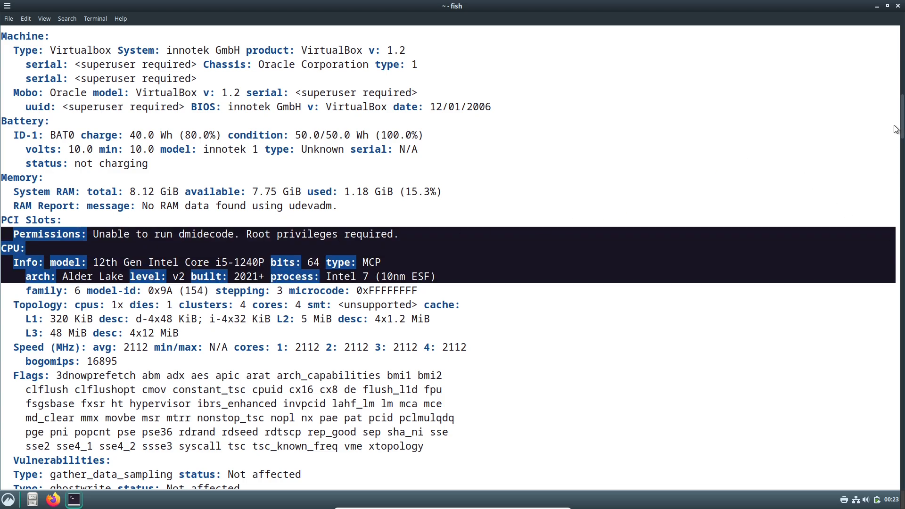
{"action": "scroll", "scroll_direction": "up", "scroll_amount": 3}
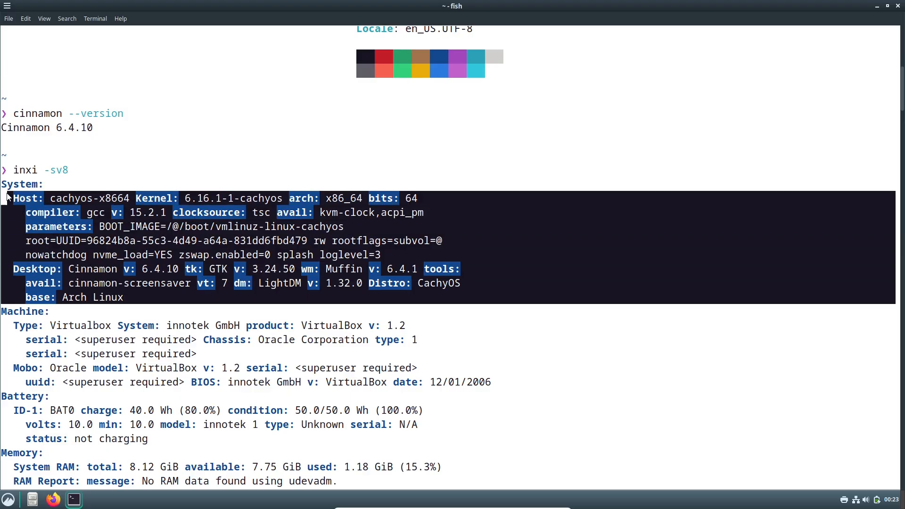
{"action": "mouse_move", "coordinate": [888, 195]}
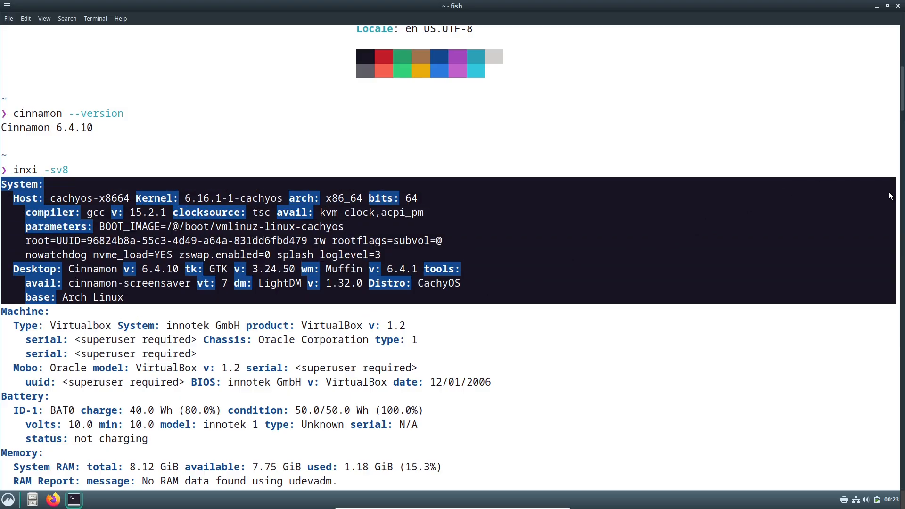
{"action": "scroll", "scroll_direction": "down", "scroll_amount": 3}
{"action": "type", "text": "python3"}
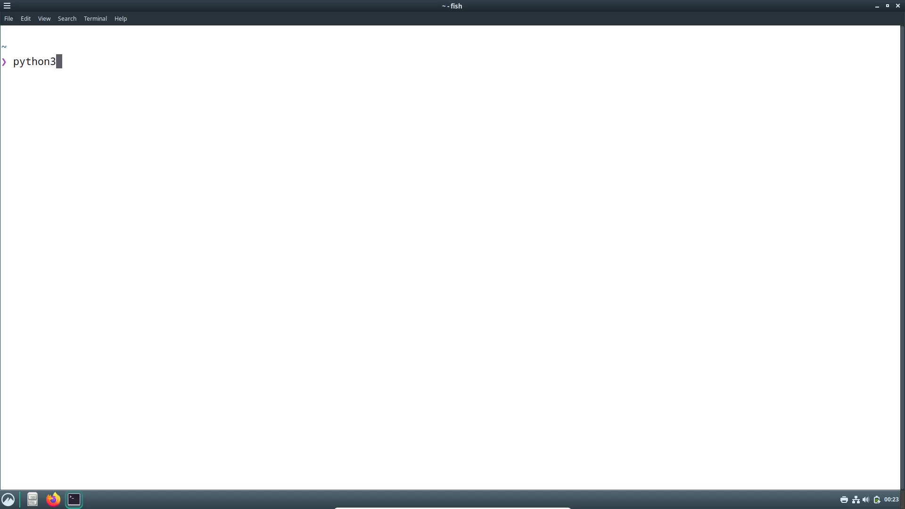
- Confirm Python 3.13.7 with python3 --version and kernel 6.16.1-1-cachyos with uname
{"action": "type", "text": "--"}
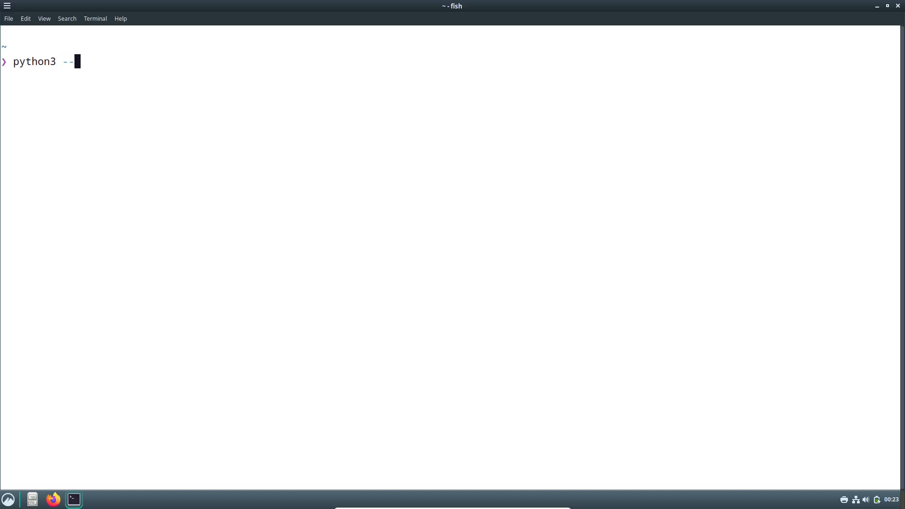
{"action": "key", "text": "Return"}
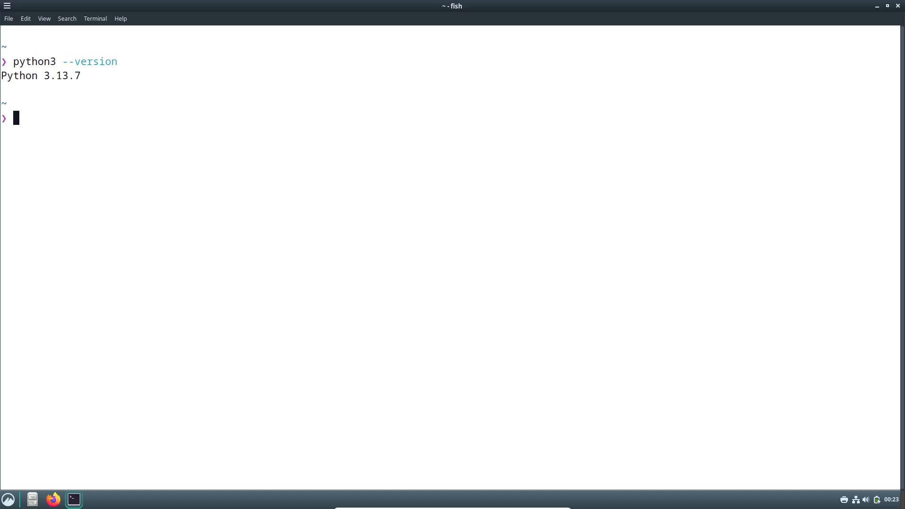
{"action": "type", "text": "uname"}
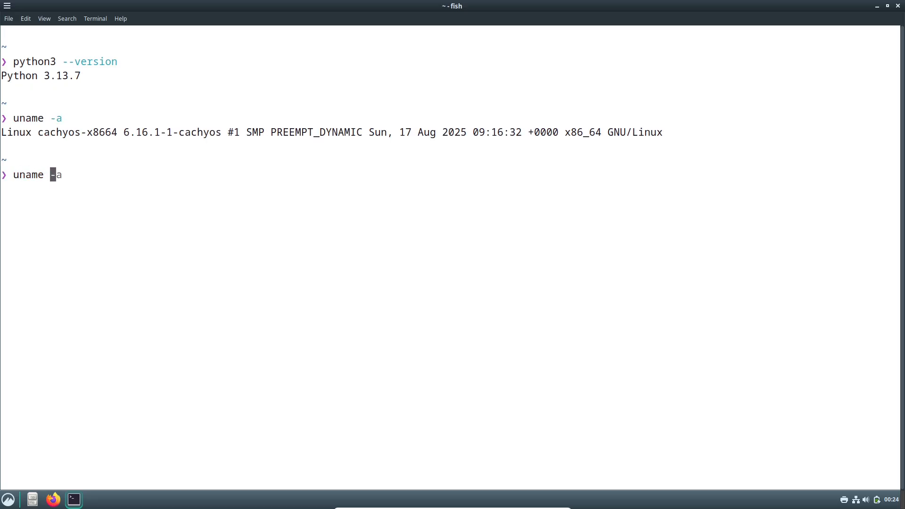
{"action": "key", "text": "Return"}
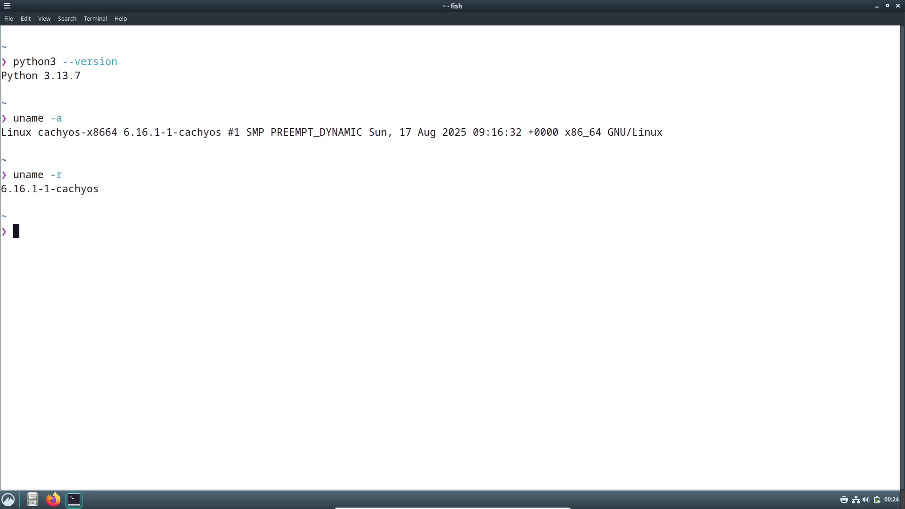
{"action": "type", "text": "btop"}
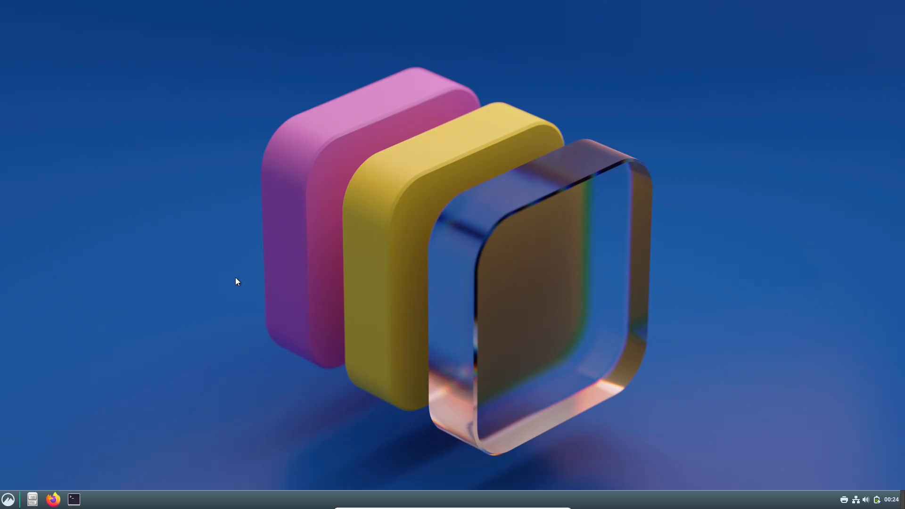
- Launch Firefox, load cachyos.org, dismiss the sidebar tip and go to the Blog
{"action": "left_click", "coordinate": [53, 499]}
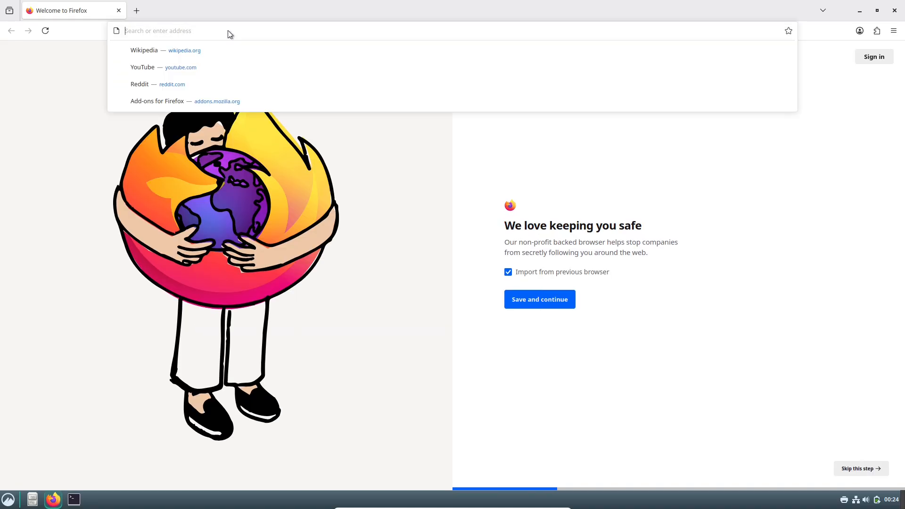
{"action": "type", "text": "cachyos"}
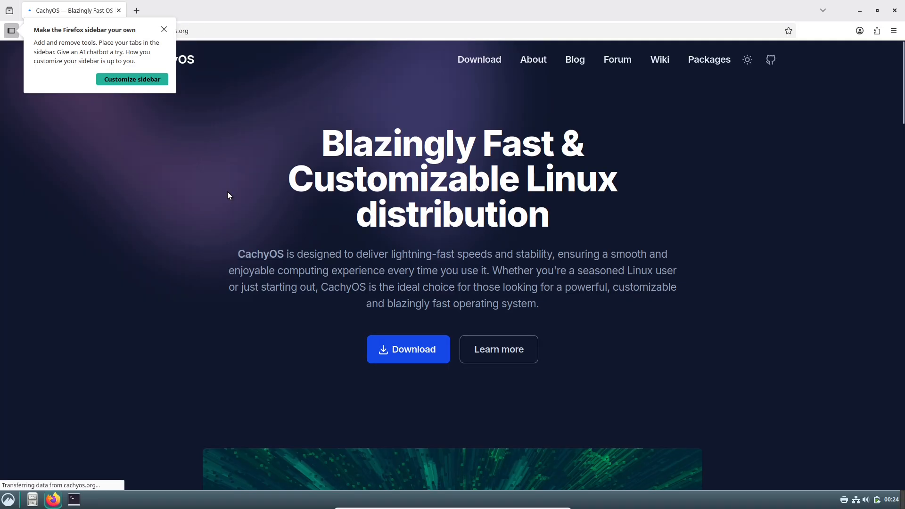
{"action": "left_click", "coordinate": [164, 30]}
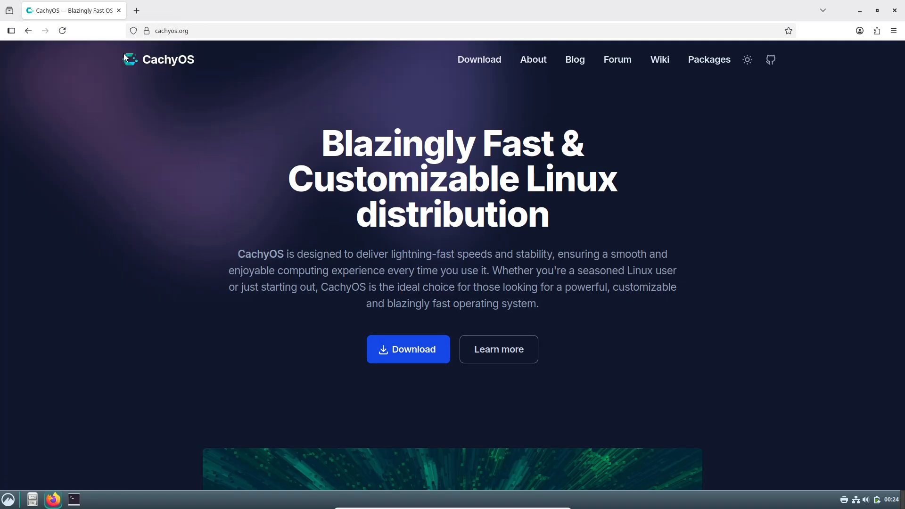
{"action": "mouse_move", "coordinate": [574, 60]}
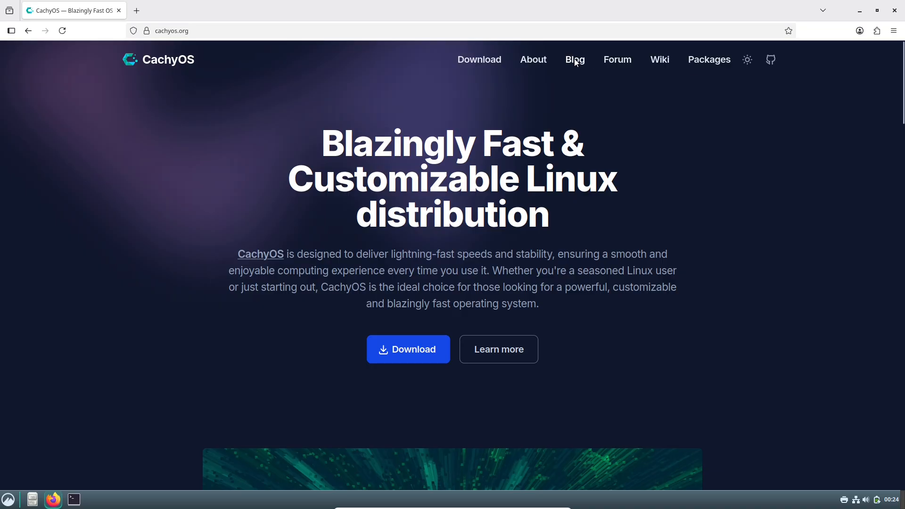
{"action": "left_click", "coordinate": [574, 59]}
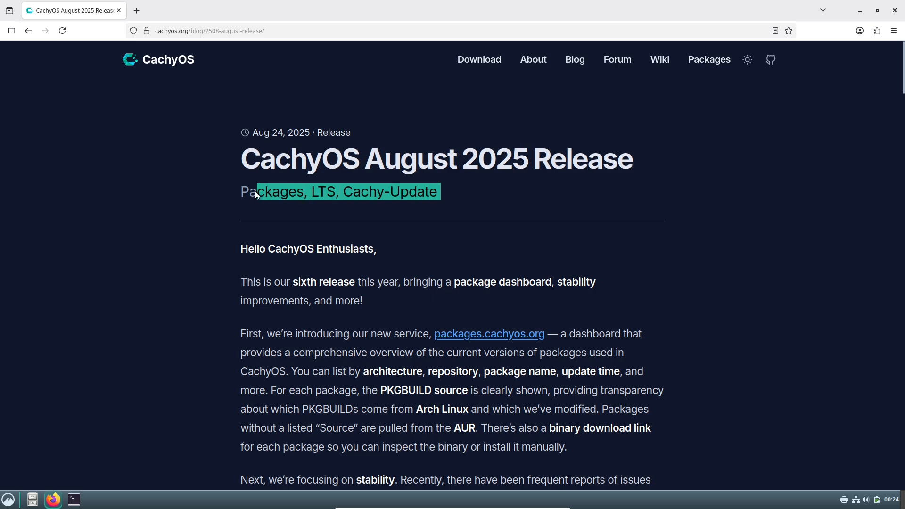
- Scroll through the August 2025 Release post down to its ISO download mirrors
{"action": "scroll", "scroll_direction": "down", "scroll_amount": 3}
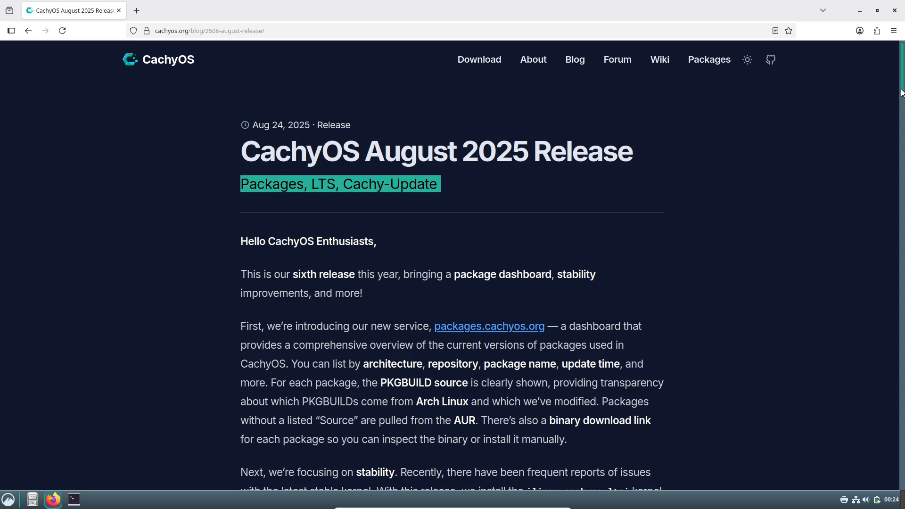
{"action": "scroll", "scroll_direction": "down", "scroll_amount": 3}
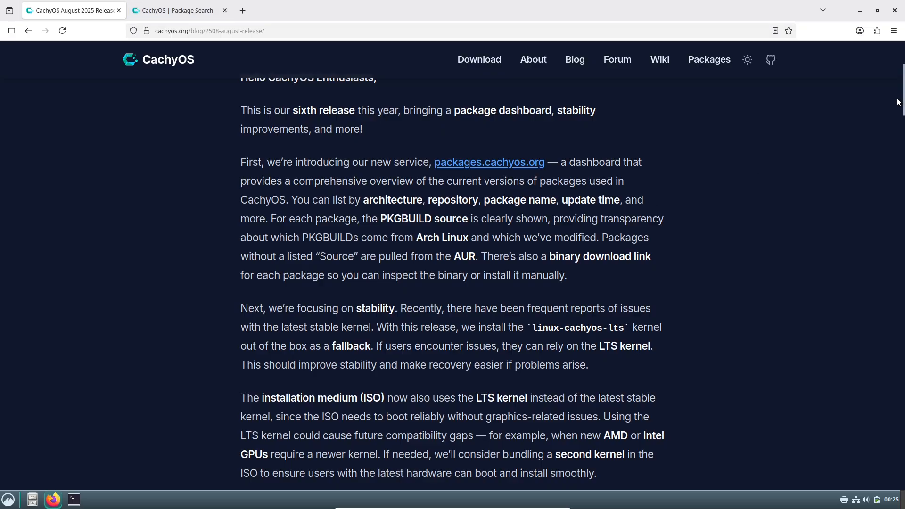
{"action": "scroll", "scroll_direction": "down", "scroll_amount": 3}
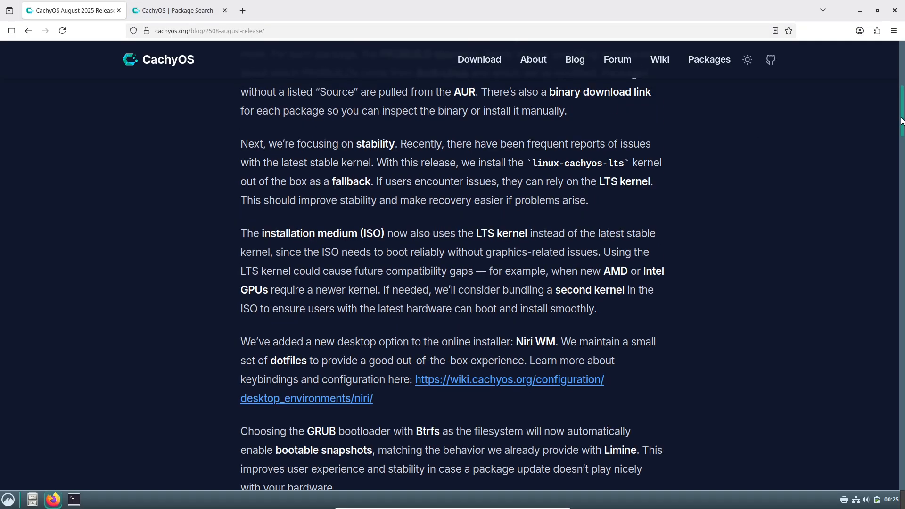
{"action": "scroll", "scroll_direction": "down", "scroll_amount": 3}
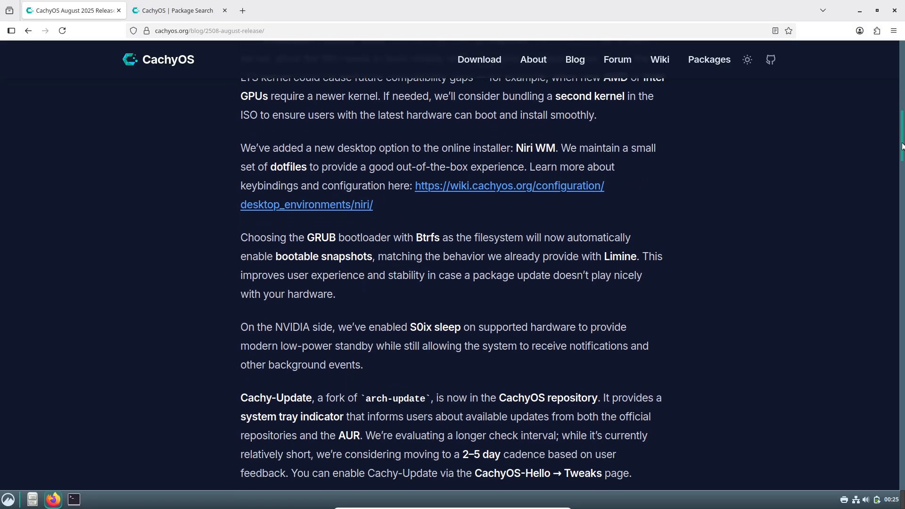
{"action": "scroll", "scroll_direction": "down", "scroll_amount": 3}
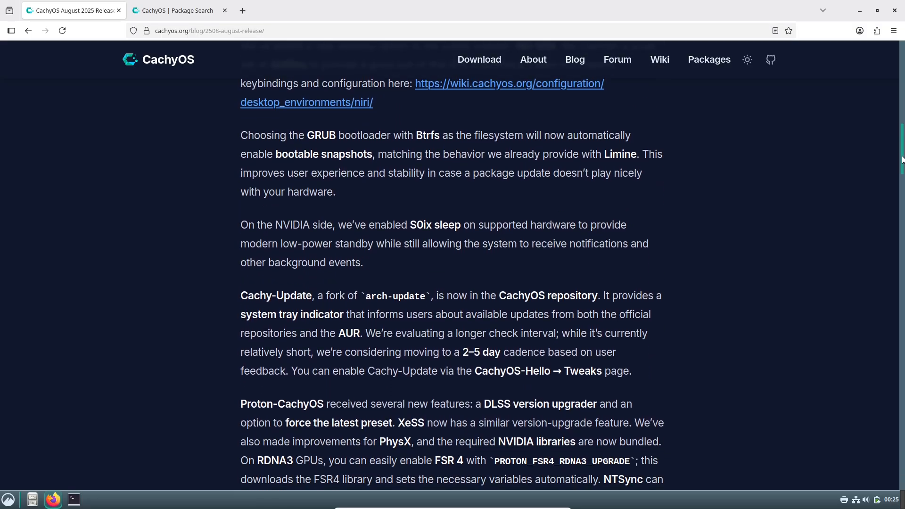
{"action": "scroll", "scroll_direction": "down", "scroll_amount": 3}
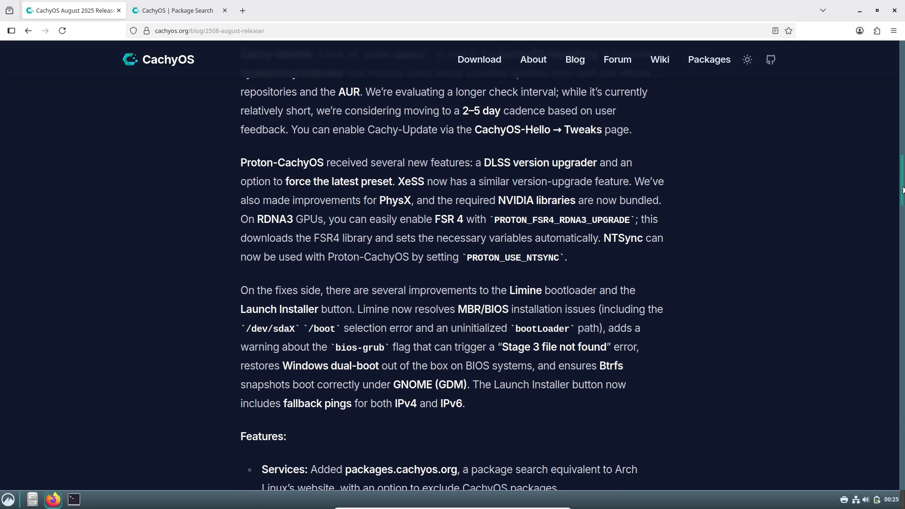
{"action": "scroll", "scroll_direction": "down", "scroll_amount": 3}
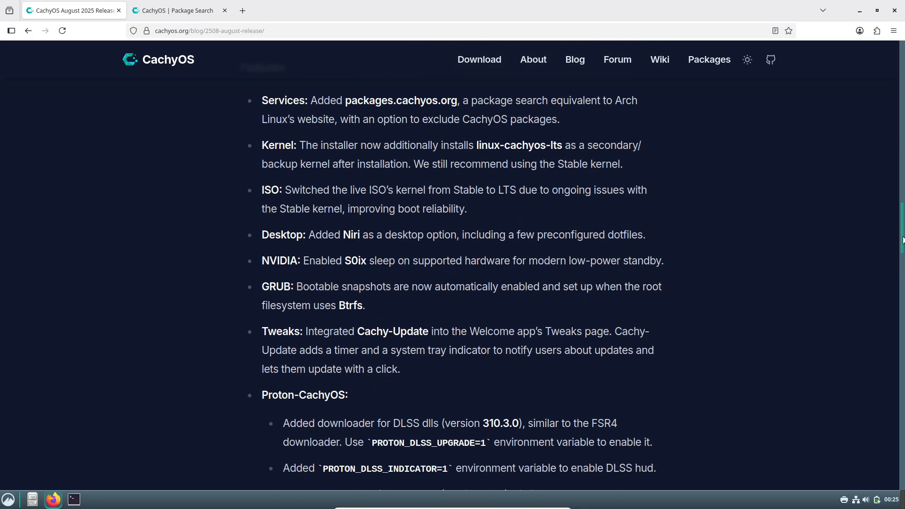
{"action": "scroll", "scroll_direction": "down", "scroll_amount": 3}
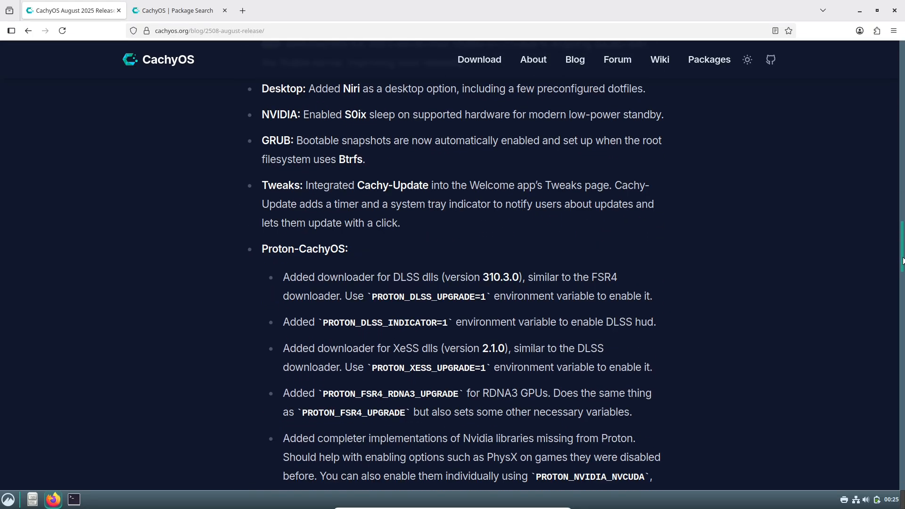
{"action": "scroll", "scroll_direction": "down", "scroll_amount": 3}
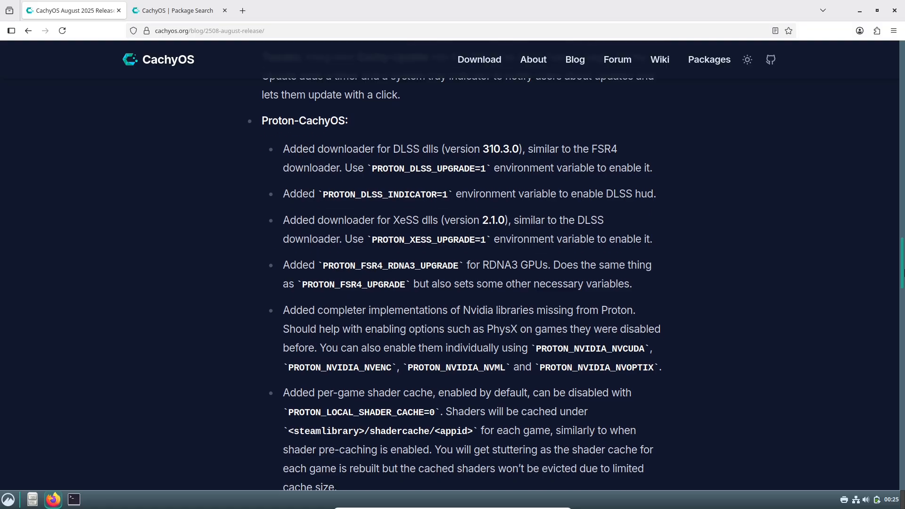
{"action": "scroll", "scroll_direction": "down", "scroll_amount": 3}
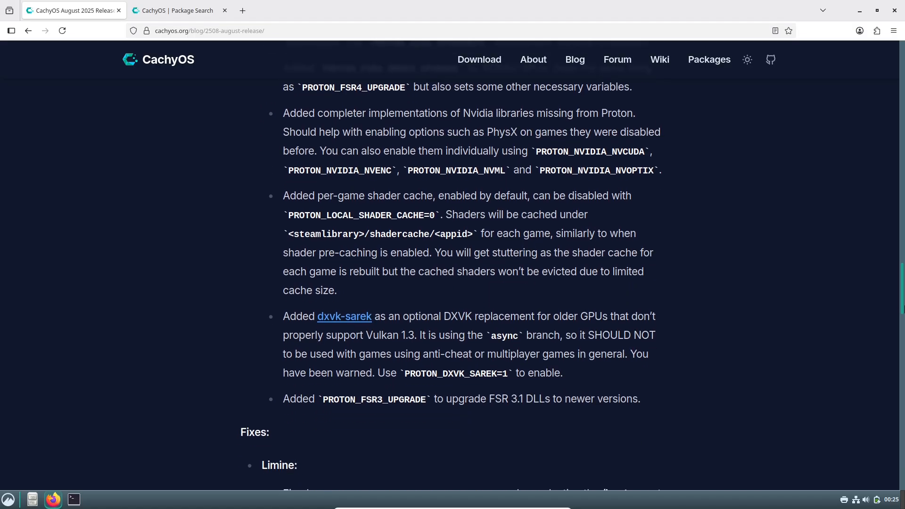
{"action": "scroll", "scroll_direction": "down", "scroll_amount": 3}
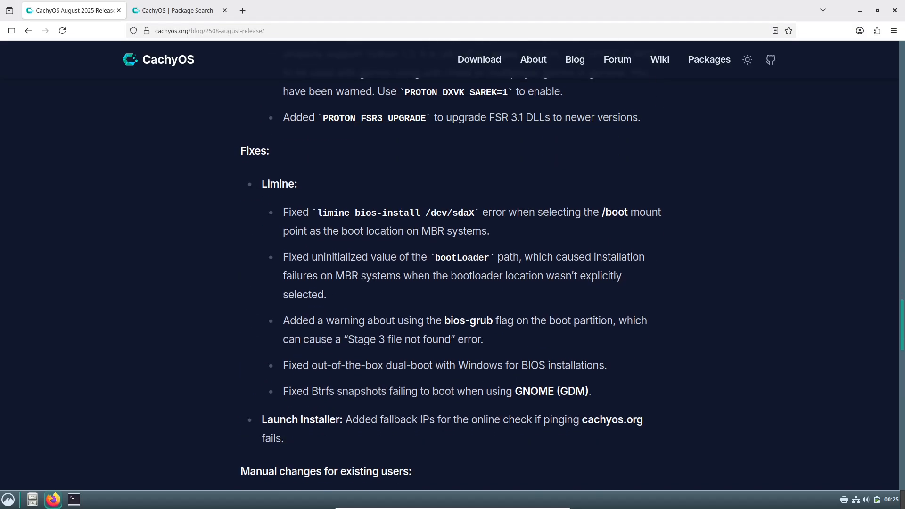
{"action": "scroll", "scroll_direction": "down", "scroll_amount": 3}
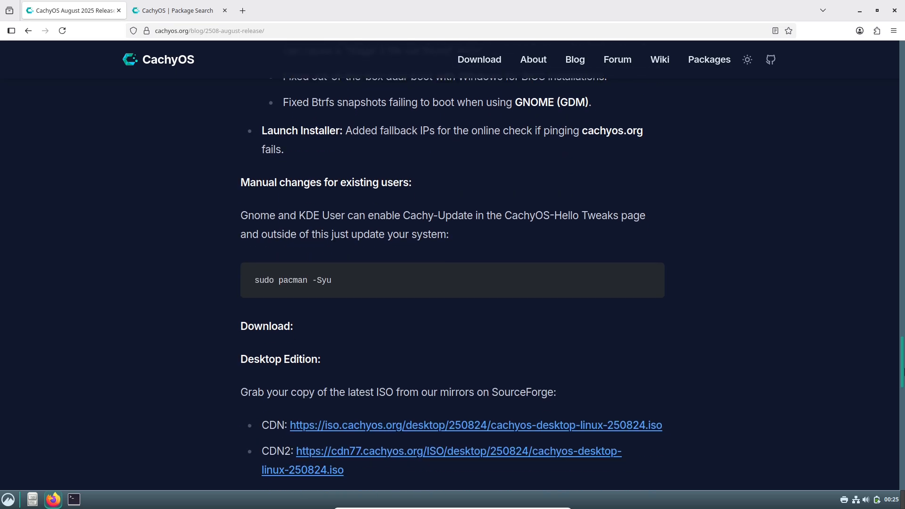
{"action": "mouse_move", "coordinate": [383, 206]}
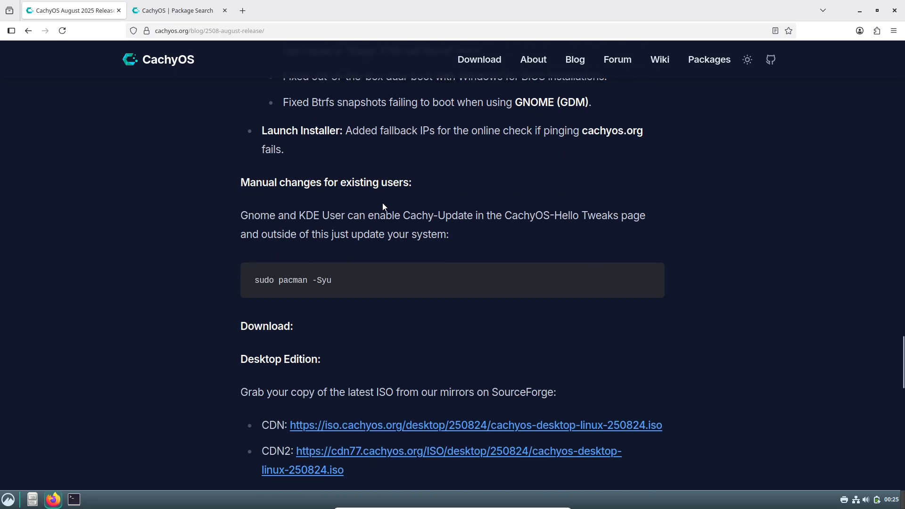
{"action": "mouse_move", "coordinate": [119, 233]}
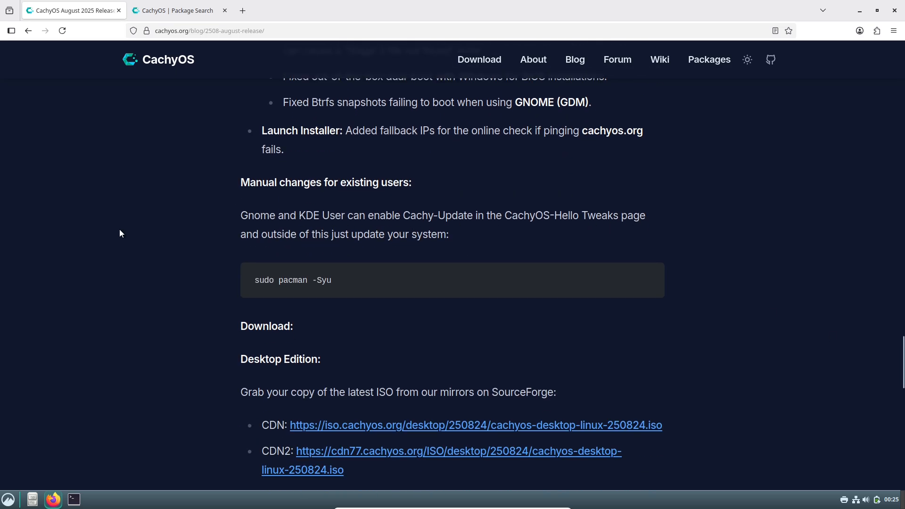
{"action": "mouse_move", "coordinate": [349, 283]}
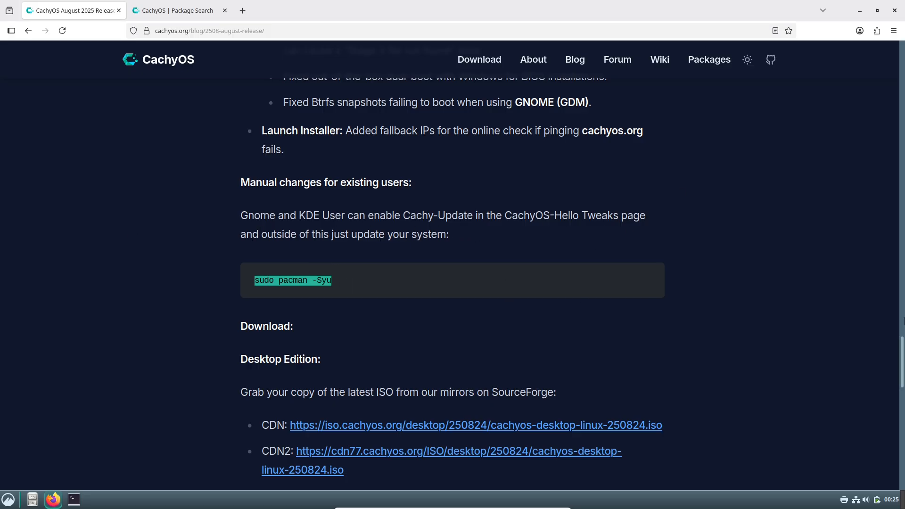
{"action": "scroll", "scroll_direction": "down", "scroll_amount": 3}
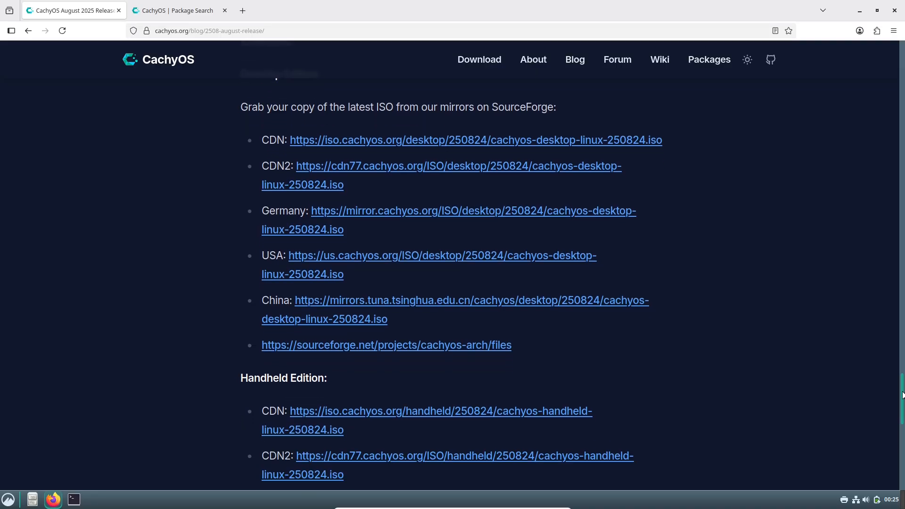
{"action": "scroll", "scroll_direction": "up", "scroll_amount": 3}
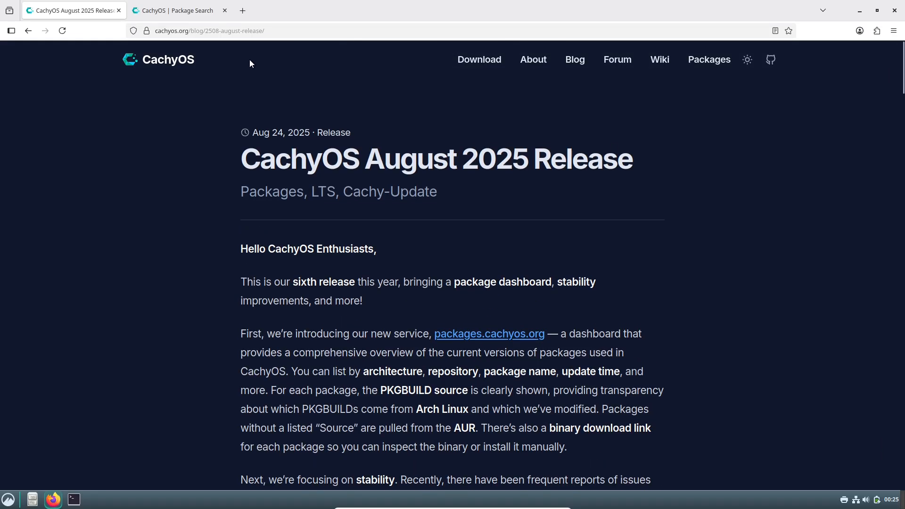
- In Package Search, filter to the cachyos repository on x86_64, listing 553 packages
{"action": "left_click", "coordinate": [178, 10]}
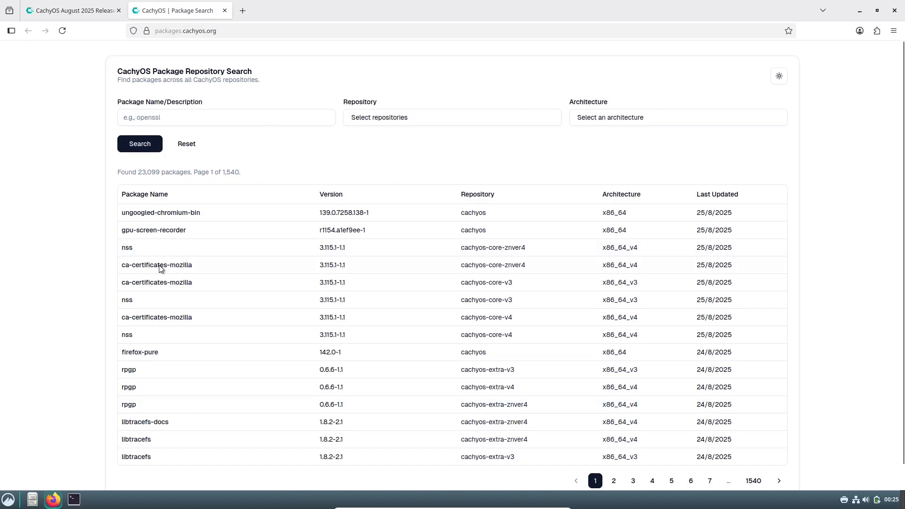
{"action": "mouse_move", "coordinate": [741, 221]}
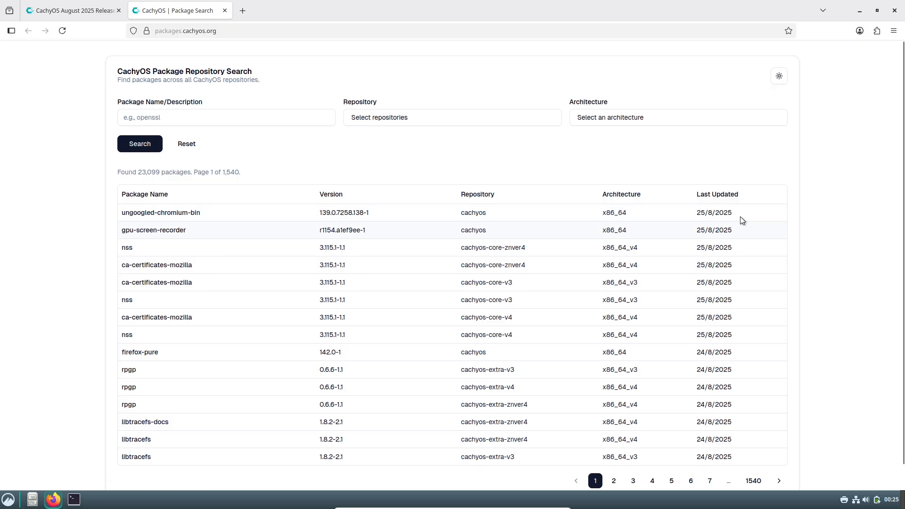
{"action": "mouse_move", "coordinate": [202, 215]}
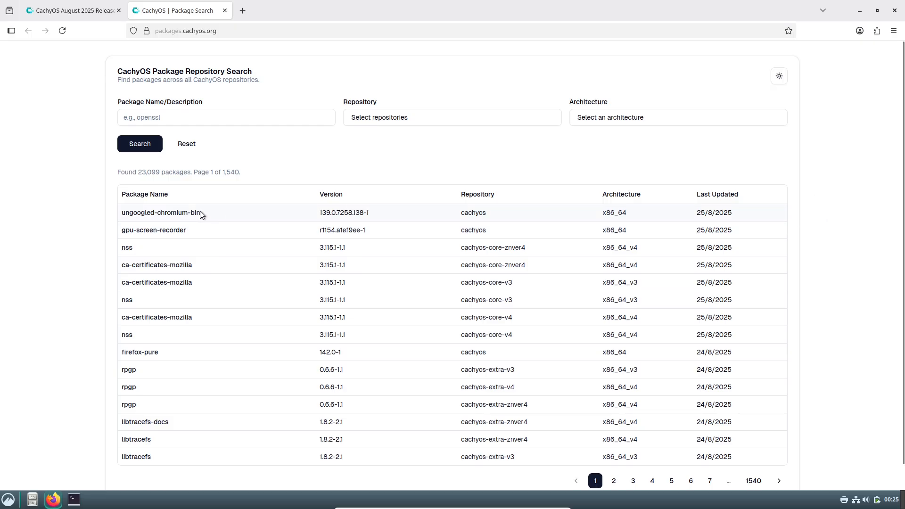
{"action": "scroll", "scroll_direction": "down", "scroll_amount": 3}
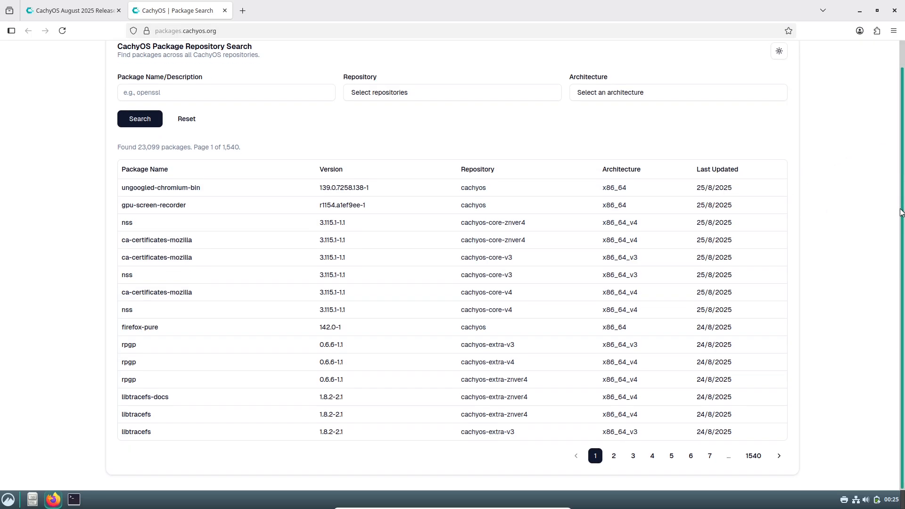
{"action": "scroll", "scroll_direction": "up", "scroll_amount": 3}
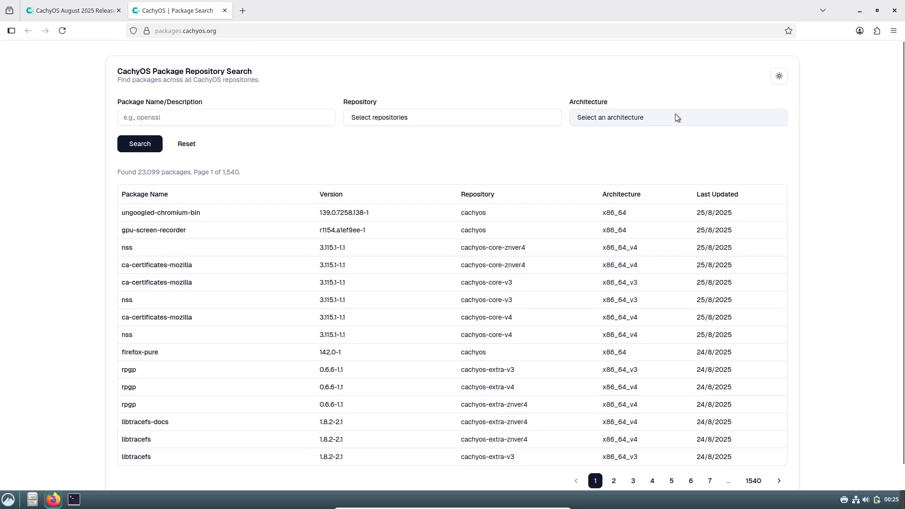
{"action": "left_click", "coordinate": [677, 117]}
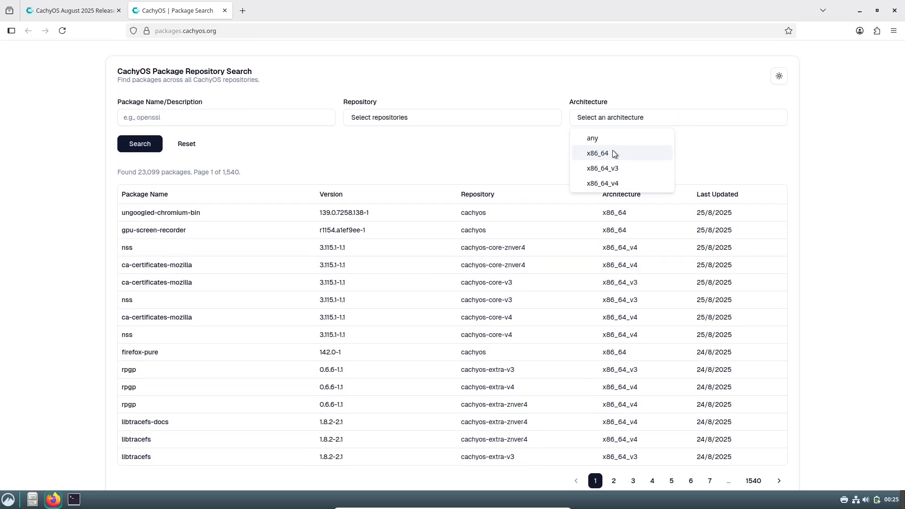
{"action": "left_click", "coordinate": [597, 152]}
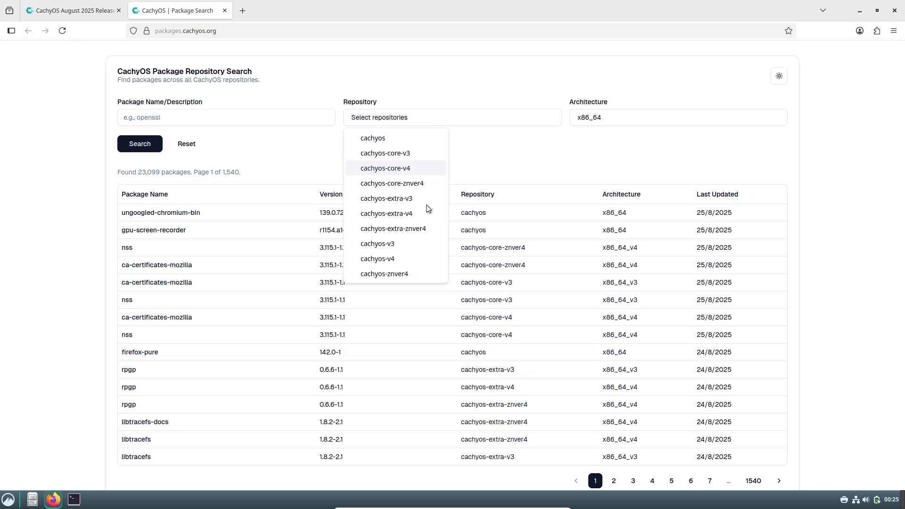
{"action": "left_click", "coordinate": [373, 138]}
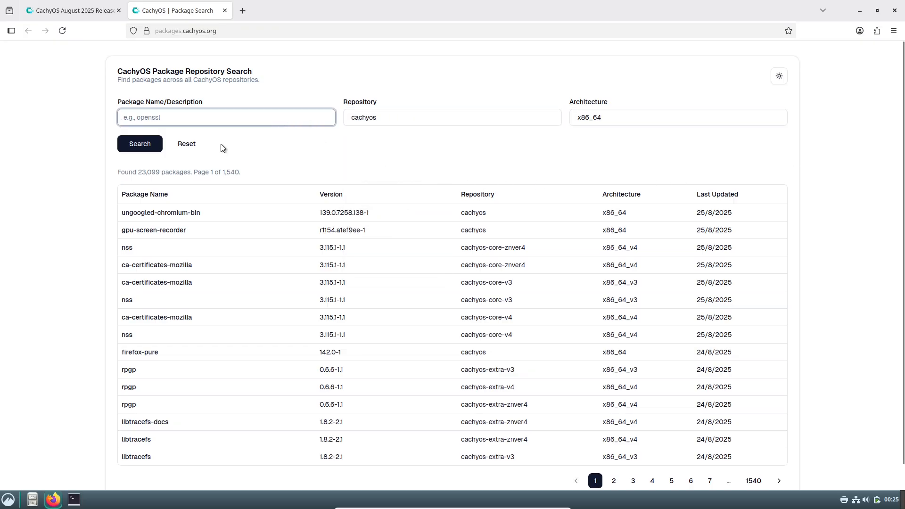
{"action": "left_click", "coordinate": [140, 144]}
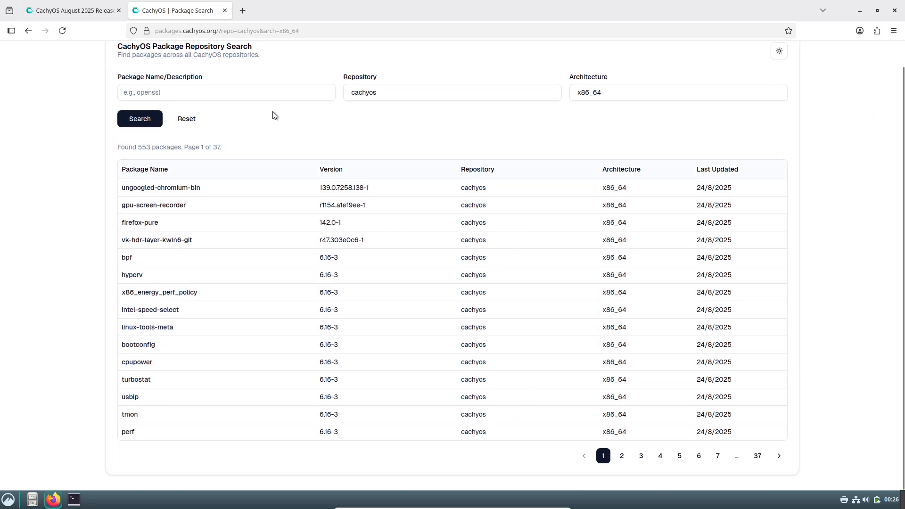
- Jump to the last page of package results, then return to the release post tab
{"action": "left_click", "coordinate": [757, 455]}
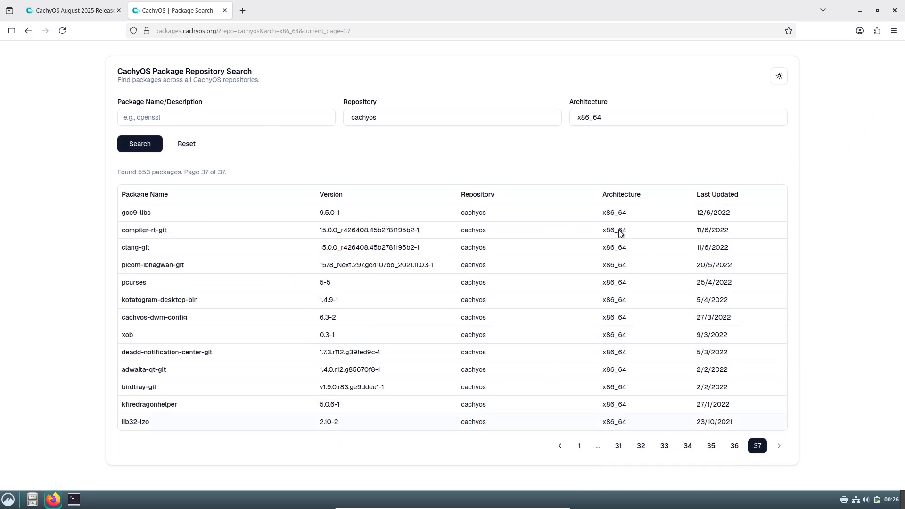
{"action": "left_click", "coordinate": [224, 10]}
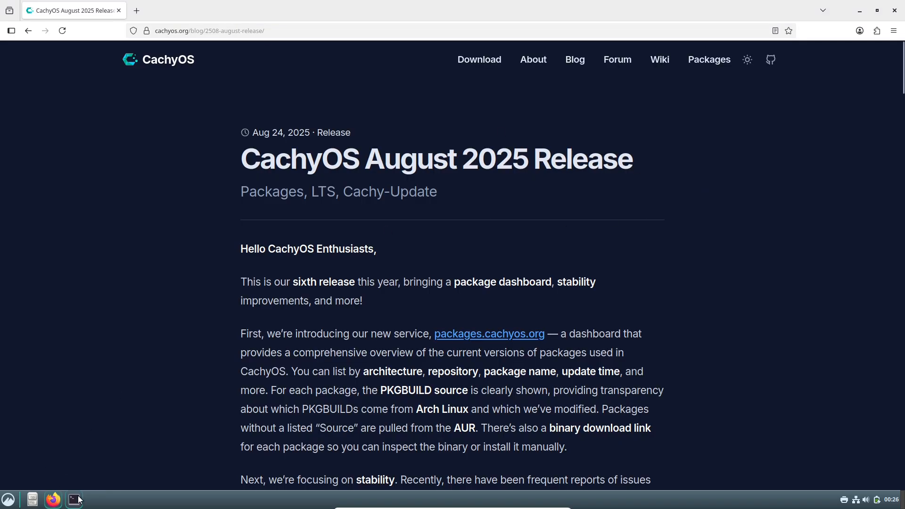
- Bring up a maximized terminal with the fastfetch summary and clear it
{"action": "left_click", "coordinate": [75, 499]}
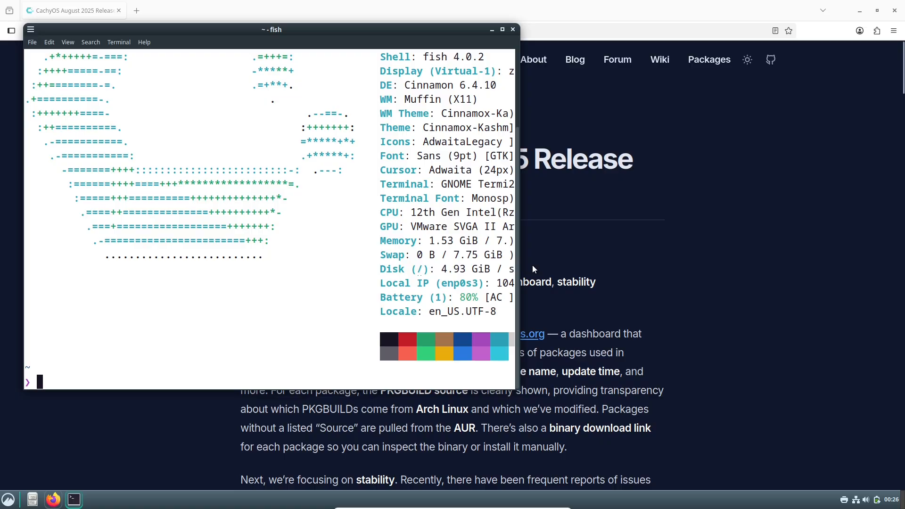
{"action": "left_click", "coordinate": [500, 29]}
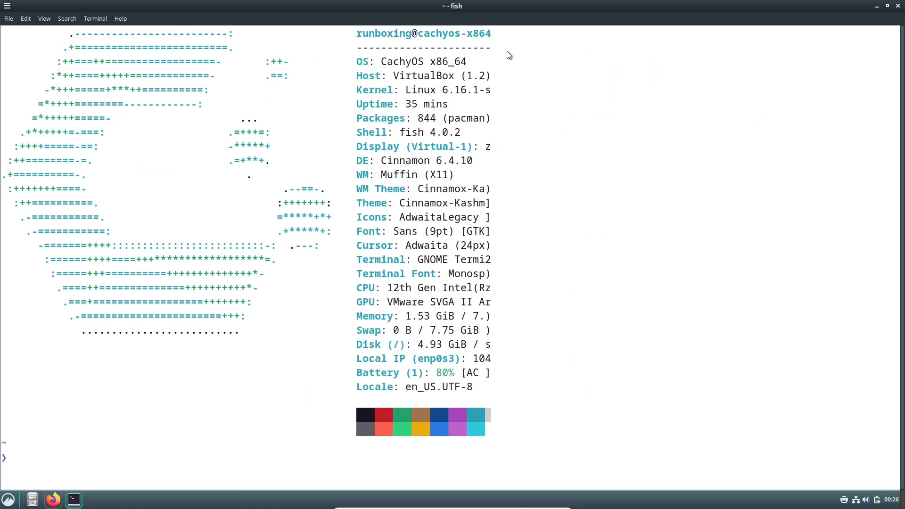
{"action": "mouse_move", "coordinate": [321, 222]}
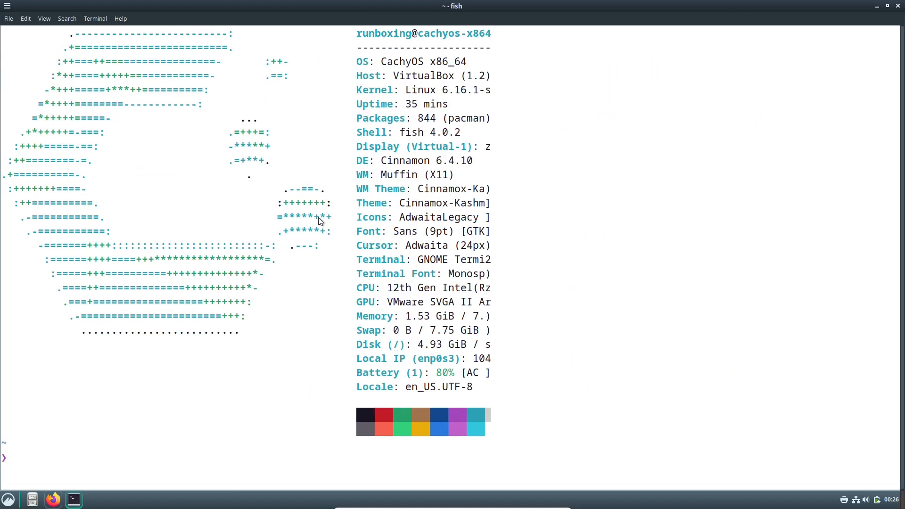
{"action": "mouse_move", "coordinate": [793, 117]}
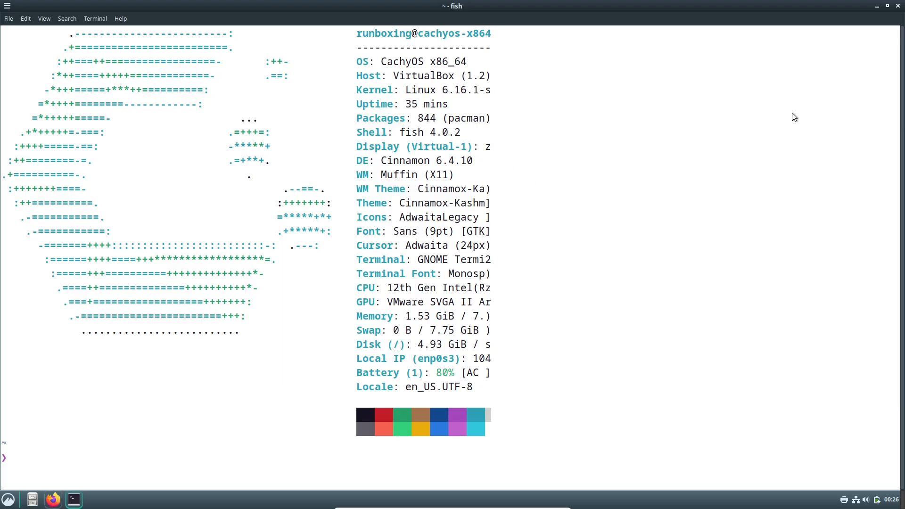
{"action": "type", "text": "clear"}
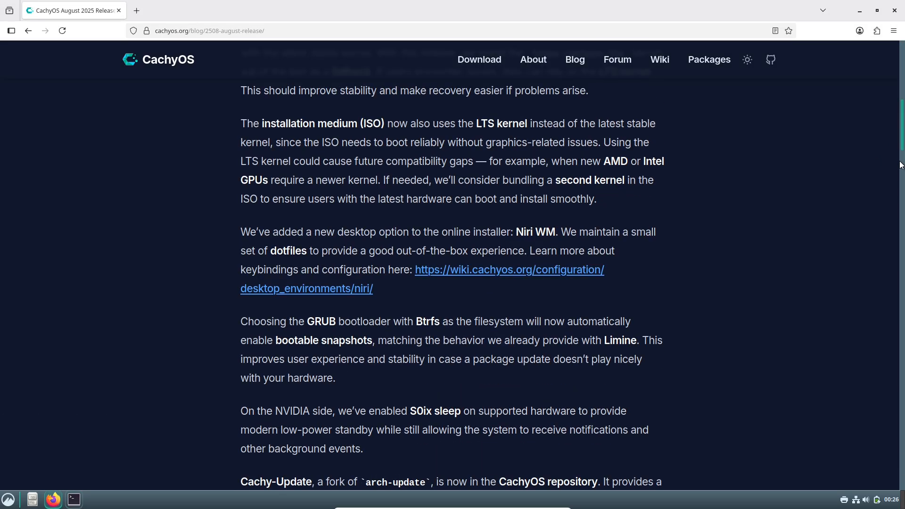
- Copy the sudo pacman -Syu command from the 'Manual changes for existing users' section
{"action": "scroll", "scroll_direction": "down", "scroll_amount": 3}
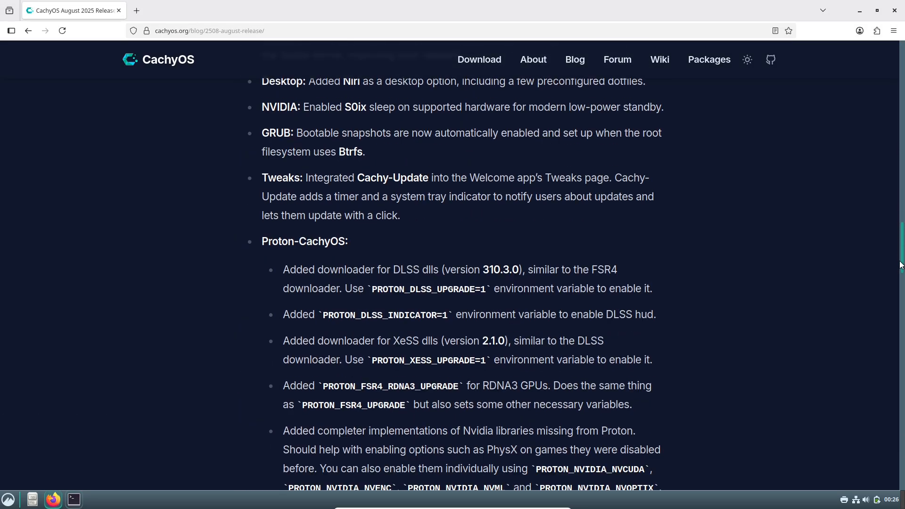
{"action": "scroll", "scroll_direction": "down", "scroll_amount": 3}
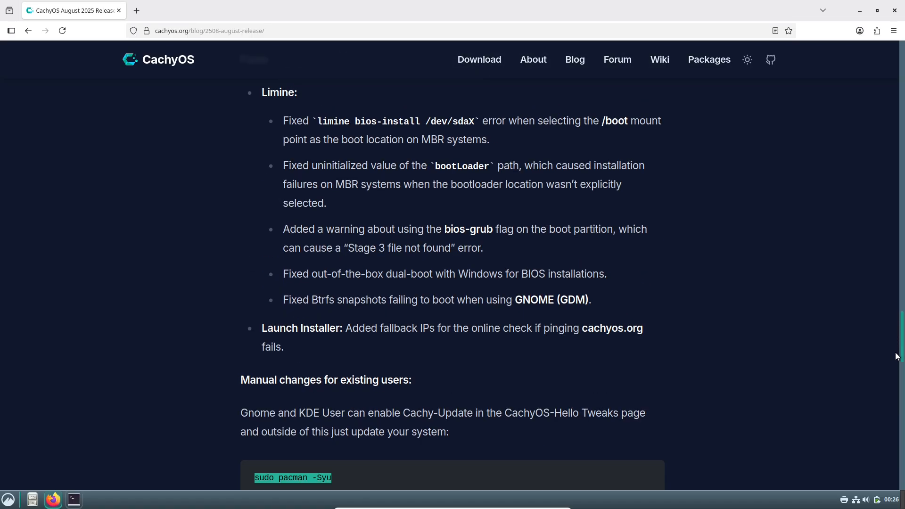
{"action": "right_click", "coordinate": [292, 301]}
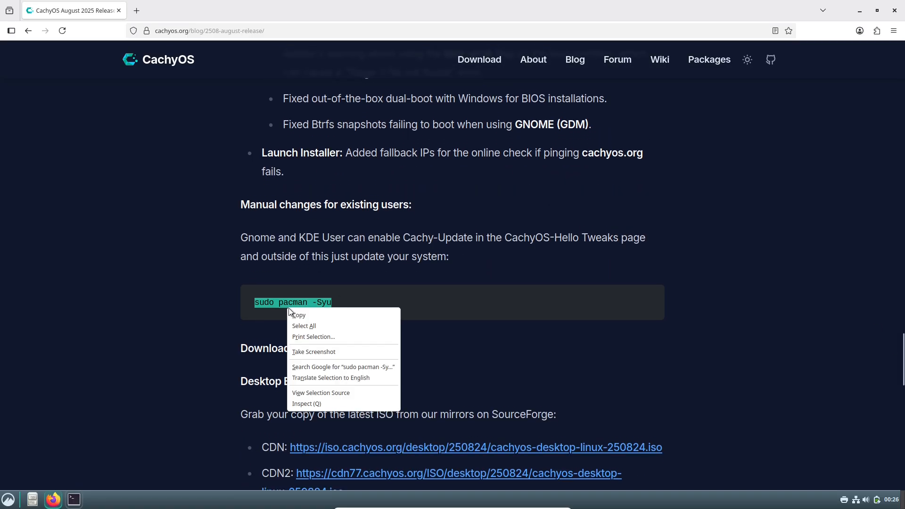
{"action": "left_click", "coordinate": [294, 280]}
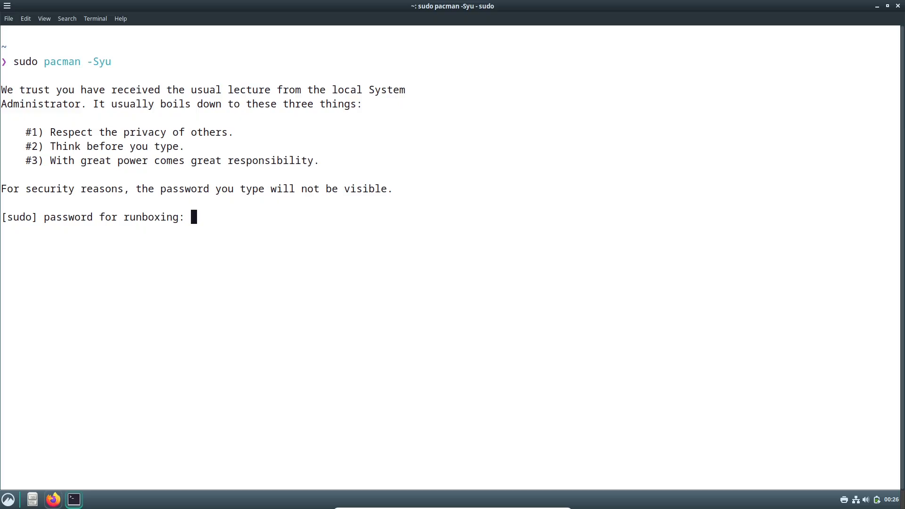
- Submit the password for sudo pacman -Syu (nothing to upgrade), then hide the terminal
{"action": "key", "text": "Return"}
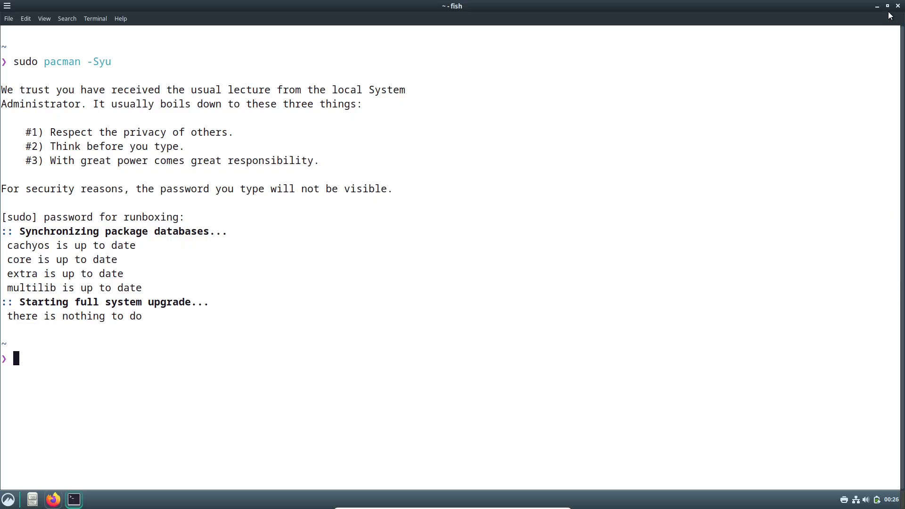
{"action": "left_click", "coordinate": [8, 499]}
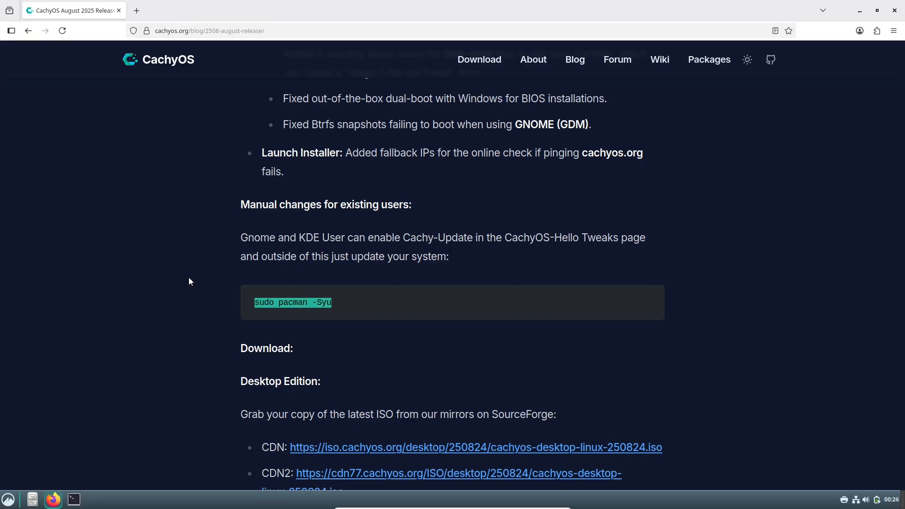
- Launch CachyOS Hello, dismiss its About (v0.18.3), turn off 'Launch at start' and close it
{"action": "left_click", "coordinate": [94, 499]}
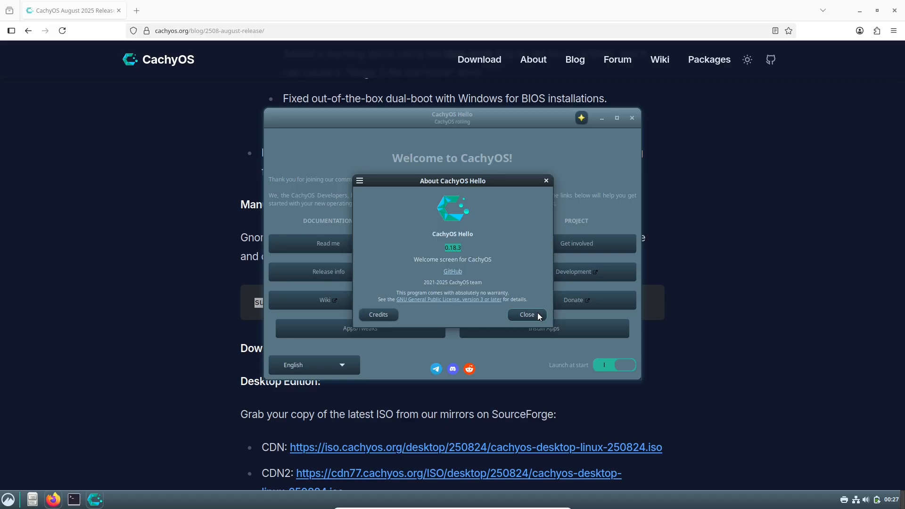
{"action": "left_click", "coordinate": [524, 315]}
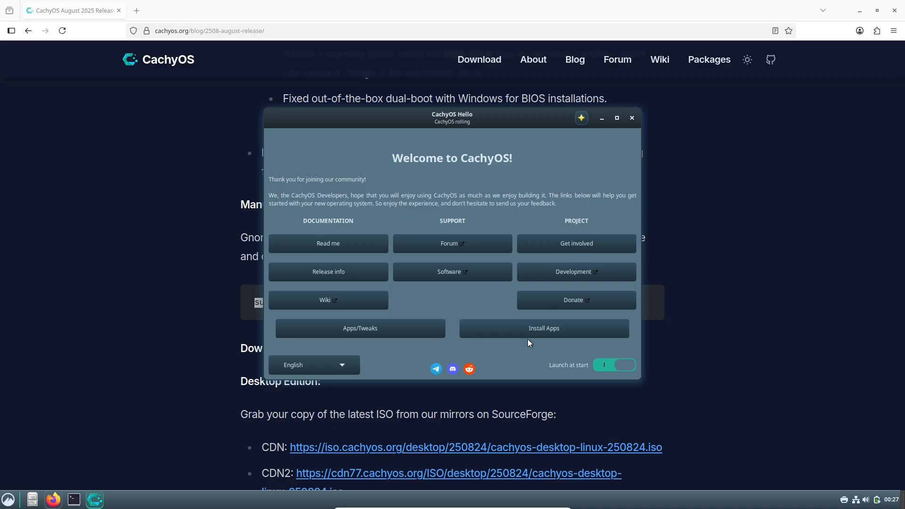
{"action": "left_click", "coordinate": [613, 364]}
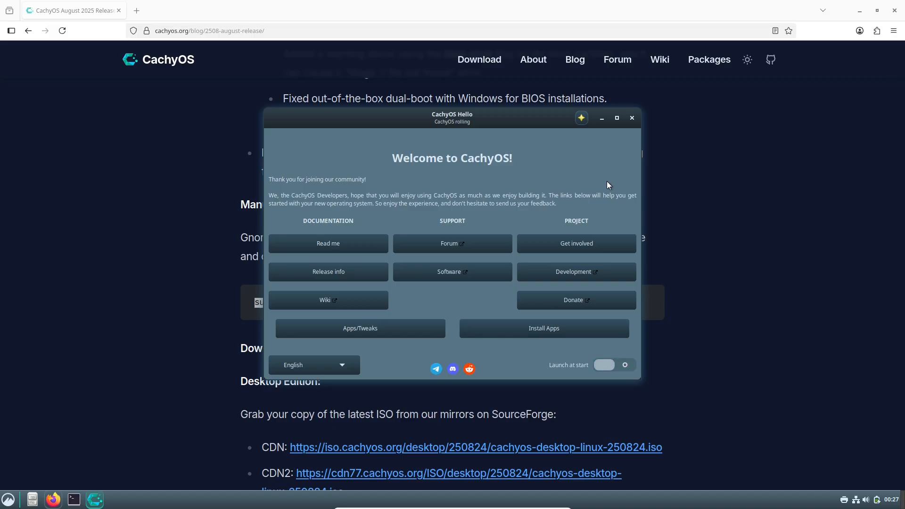
{"action": "left_click", "coordinate": [630, 118]}
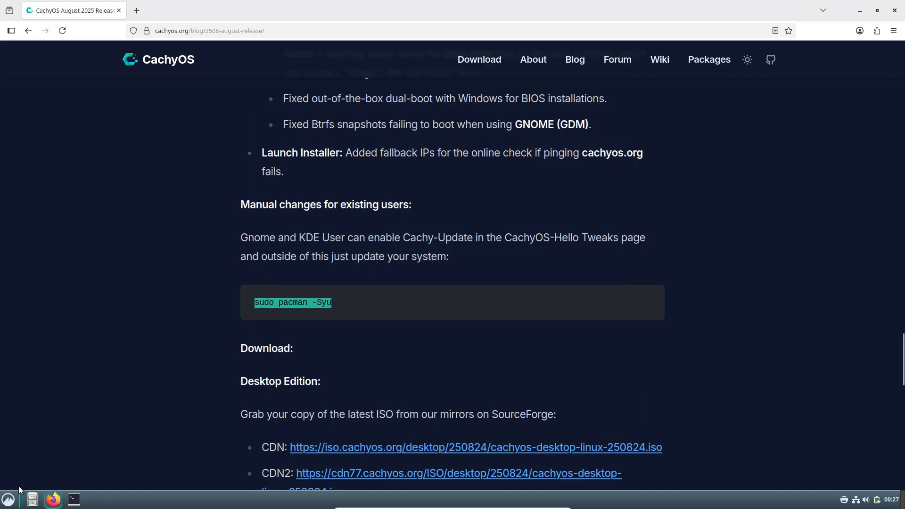
- Launch CachyOS Package Installer from the menu and maximize it
{"action": "left_click", "coordinate": [8, 499]}
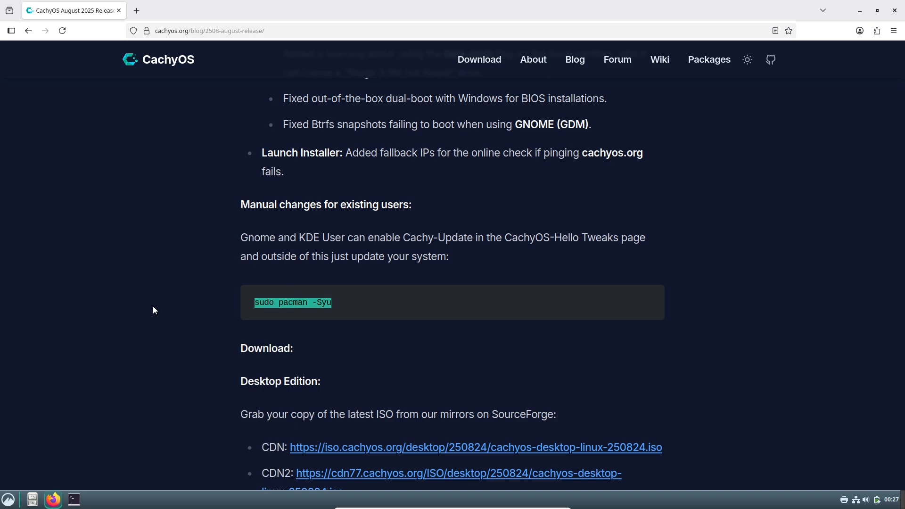
{"action": "left_click", "coordinate": [93, 499]}
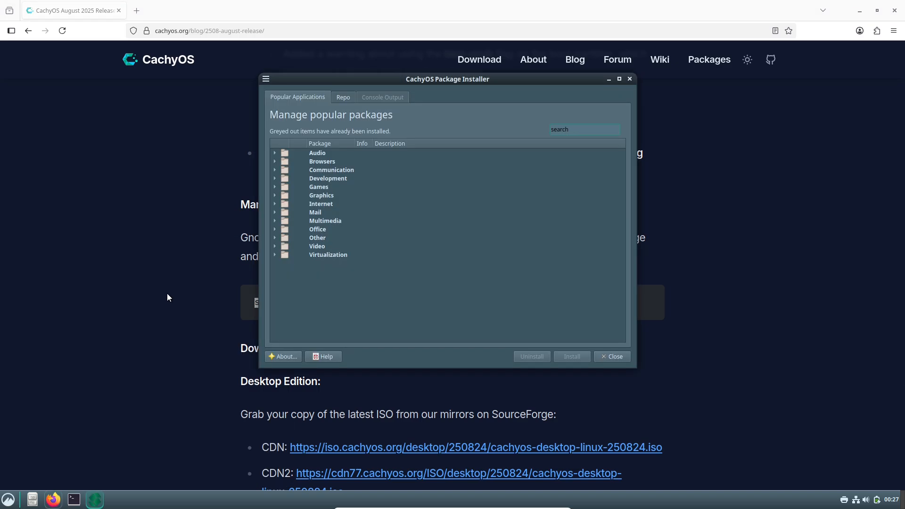
{"action": "left_click", "coordinate": [618, 79]}
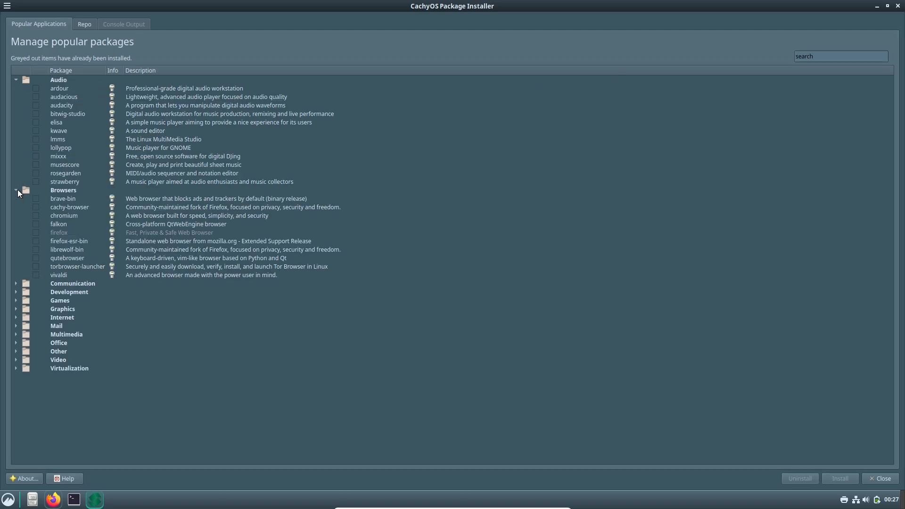
- Expand the Video, Office, Mail, Games and Communication categories of Popular Applications
{"action": "left_click", "coordinate": [16, 359]}
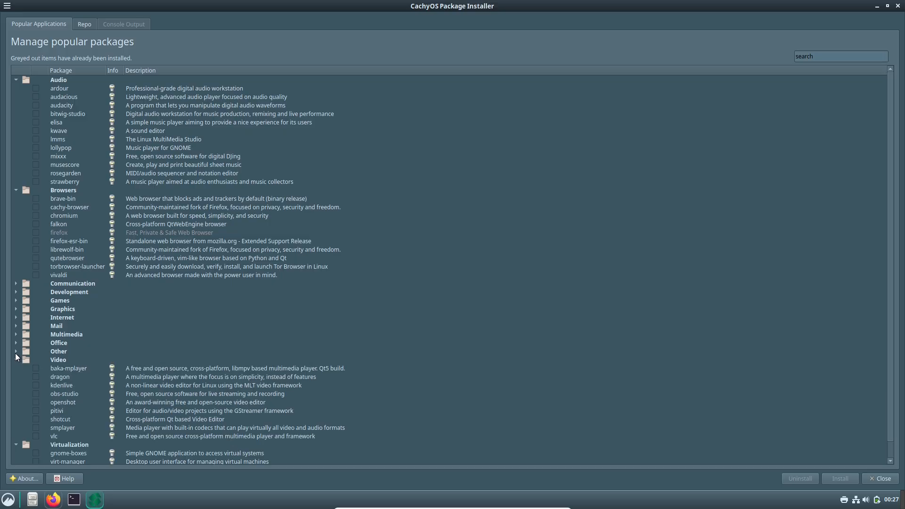
{"action": "left_click", "coordinate": [16, 342]}
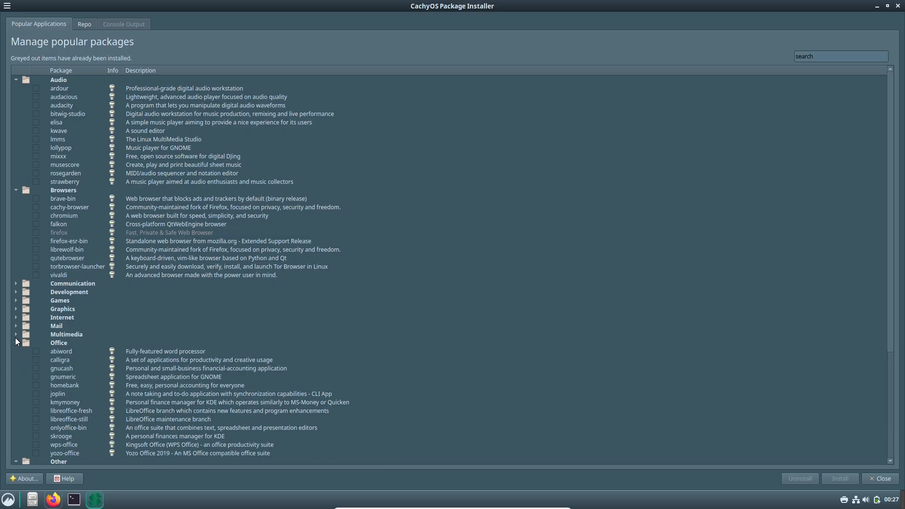
{"action": "left_click", "coordinate": [16, 325]}
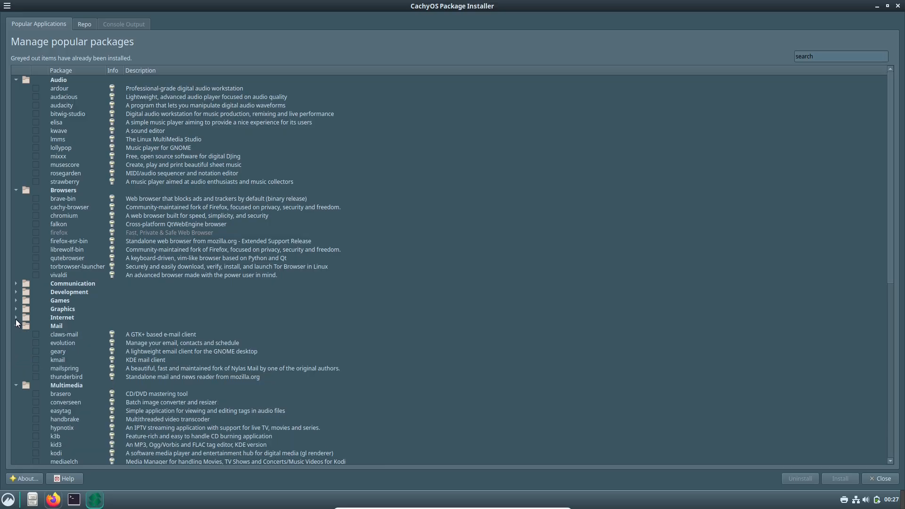
{"action": "left_click", "coordinate": [16, 299]}
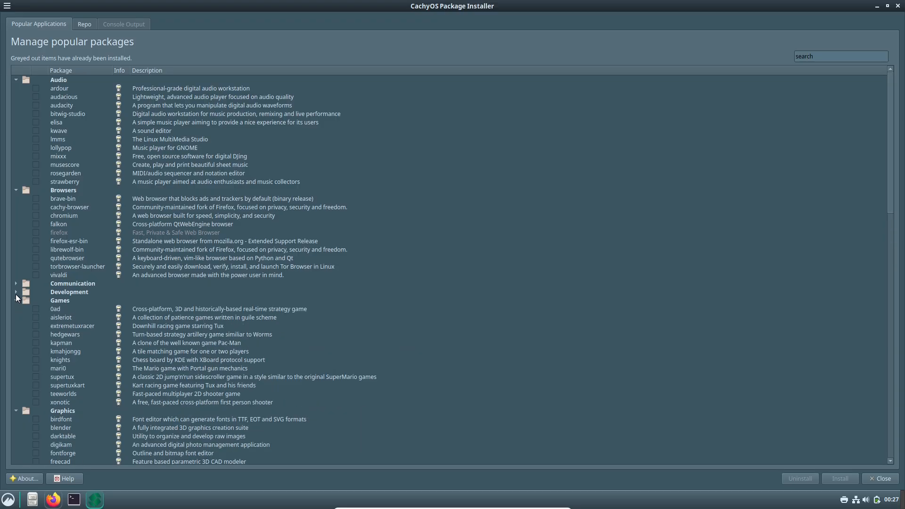
{"action": "left_click", "coordinate": [16, 283]}
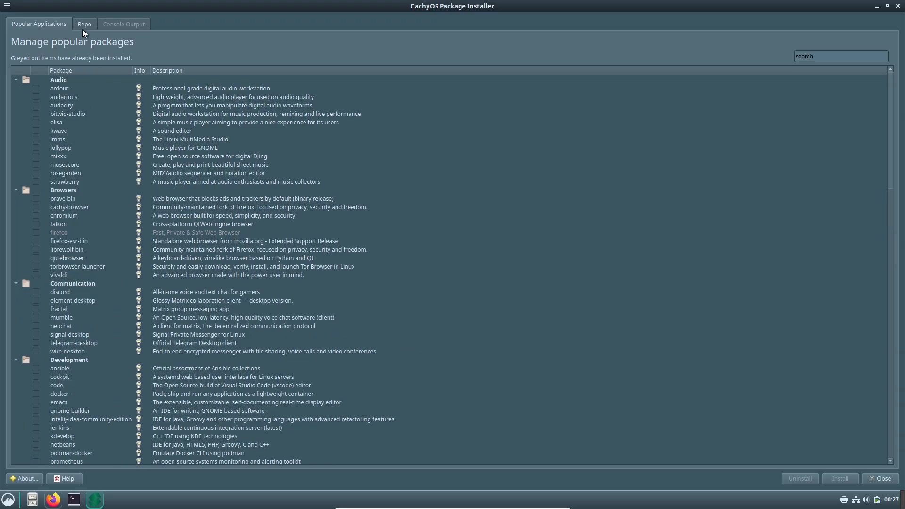
- In the Repo list, cycle the filter through Installed and Upgradable to Not installed
{"action": "left_click", "coordinate": [84, 24]}
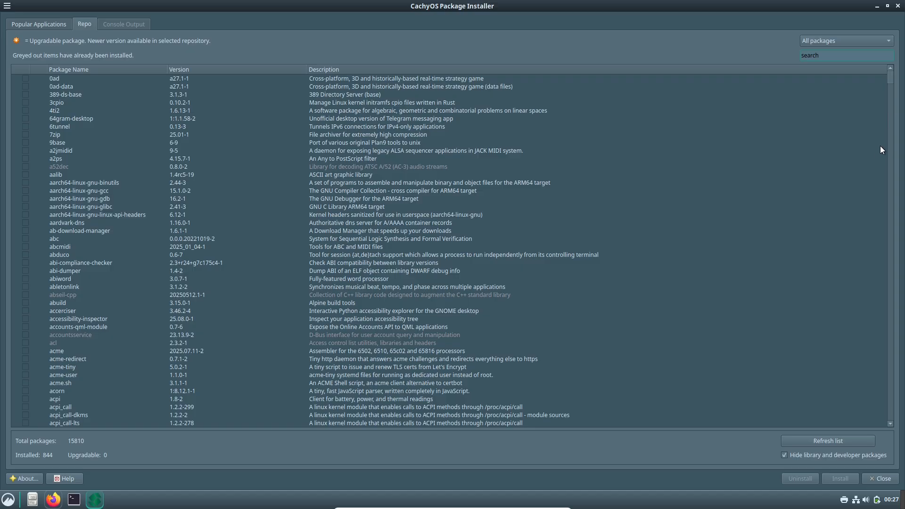
{"action": "scroll", "scroll_direction": "down", "scroll_amount": 3}
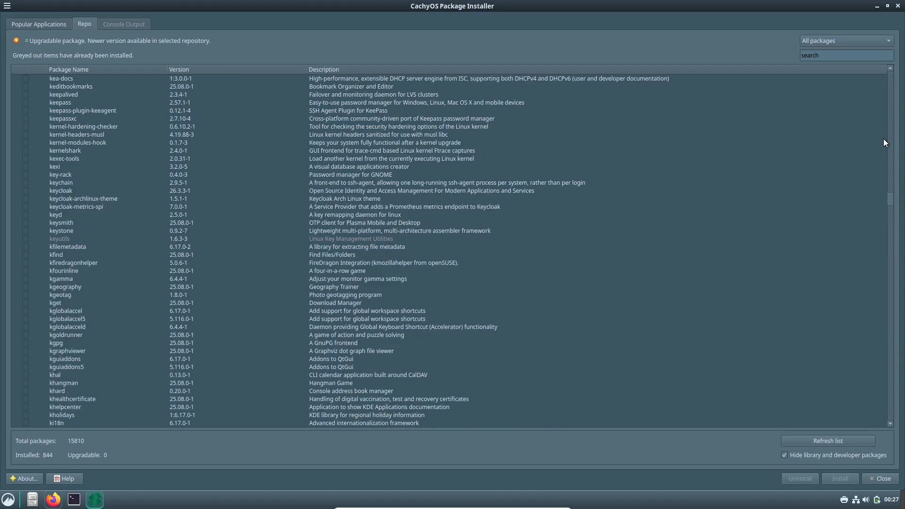
{"action": "left_click", "coordinate": [845, 40]}
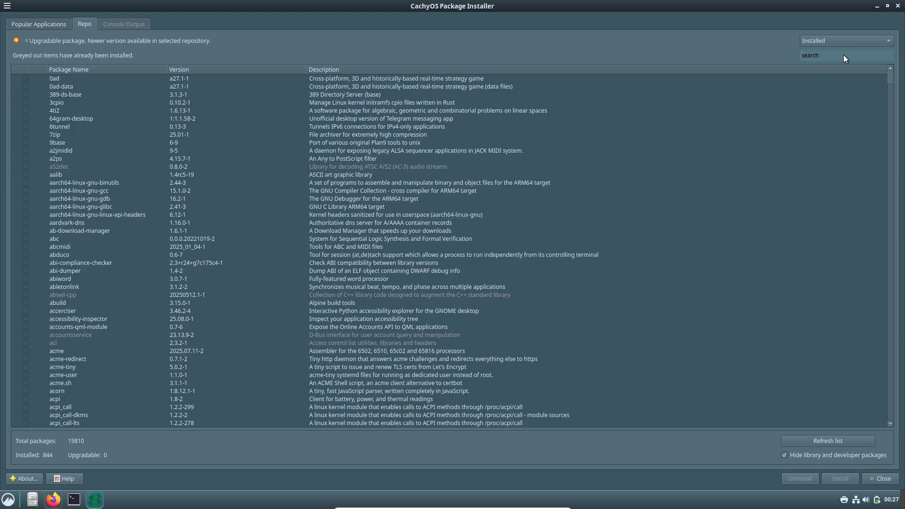
{"action": "scroll", "scroll_direction": "down", "scroll_amount": 3}
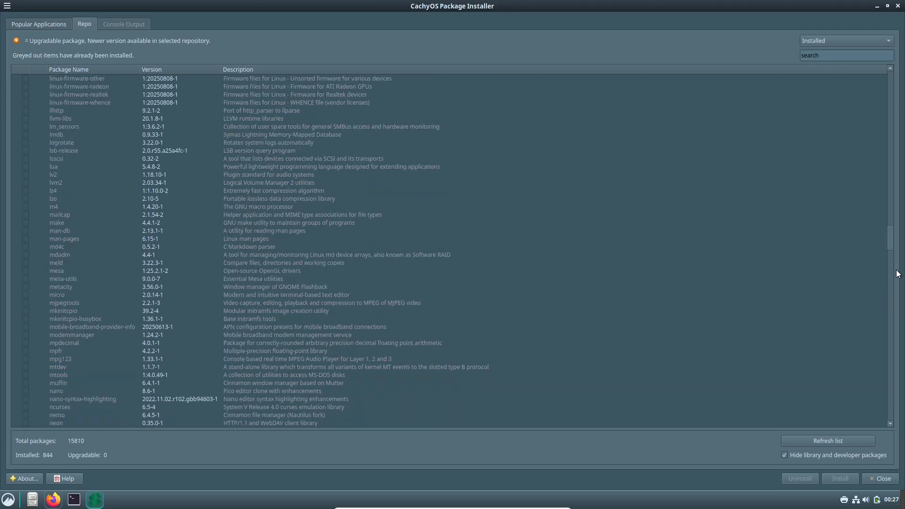
{"action": "scroll", "scroll_direction": "up", "scroll_amount": 3}
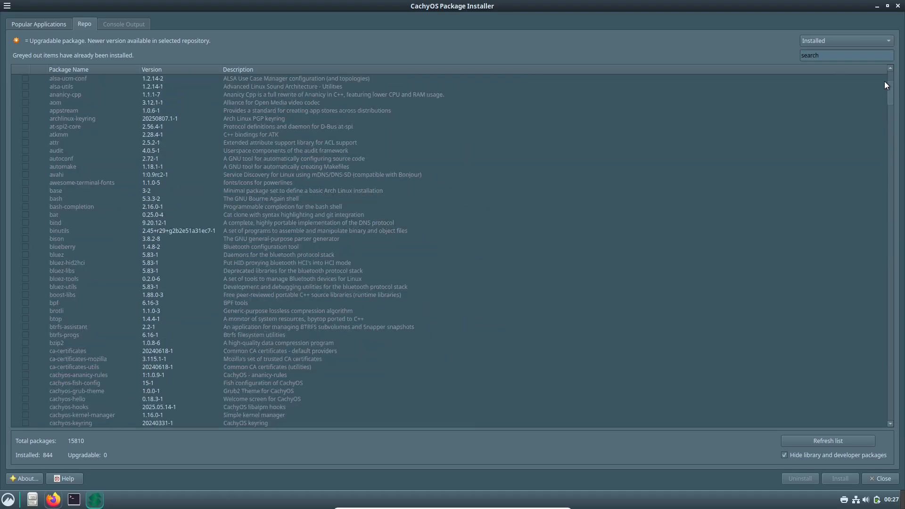
{"action": "left_click", "coordinate": [845, 40]}
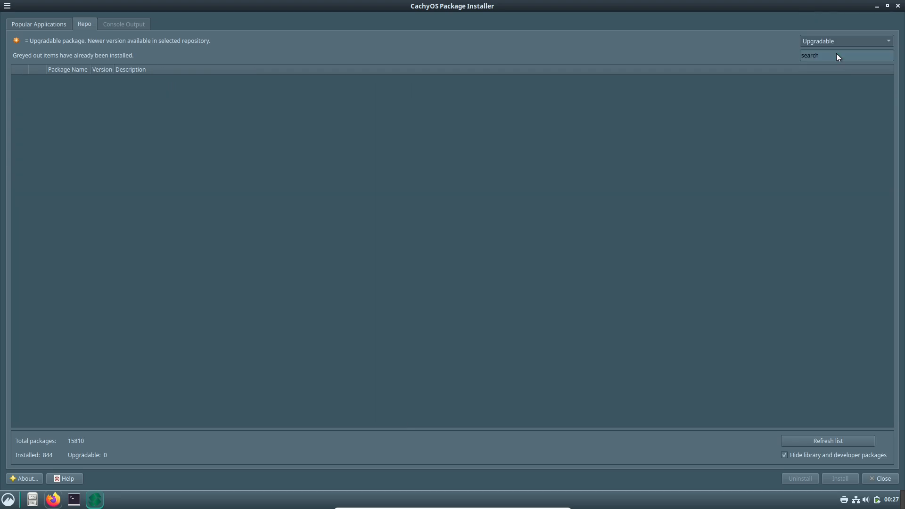
{"action": "left_click", "coordinate": [845, 40]}
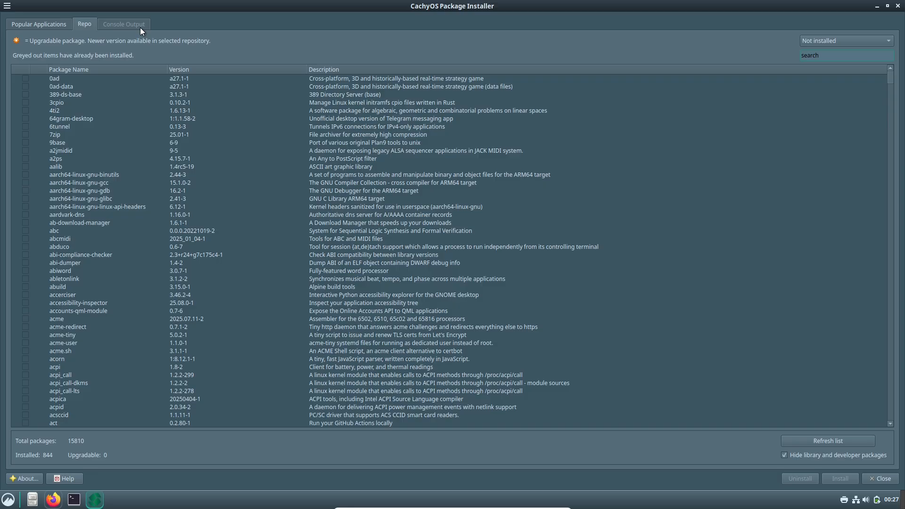
{"action": "mouse_move", "coordinate": [25, 475]}
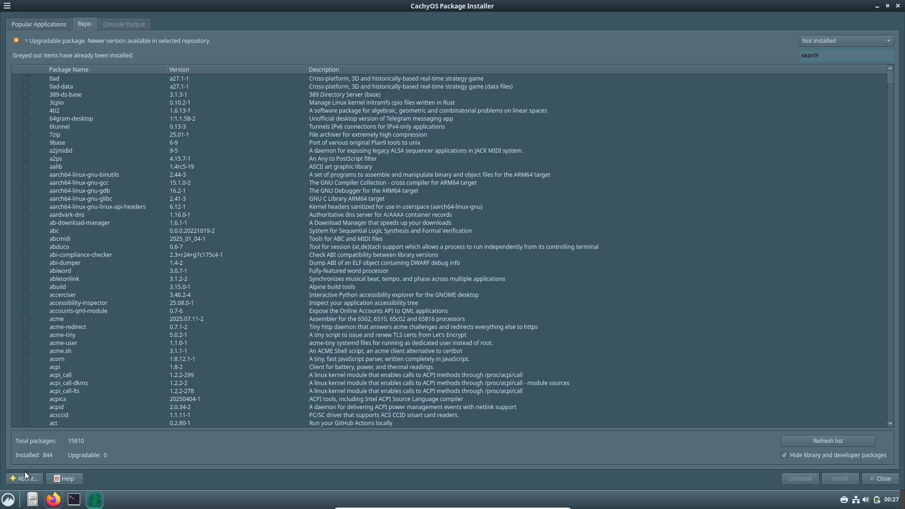
- View the installer's About box and dismiss it
{"action": "left_click", "coordinate": [27, 477]}
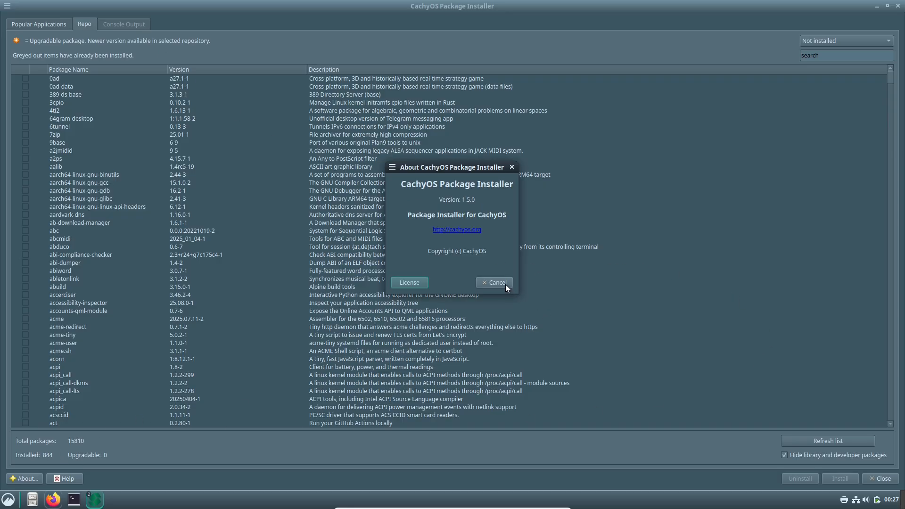
{"action": "left_click", "coordinate": [493, 282]}
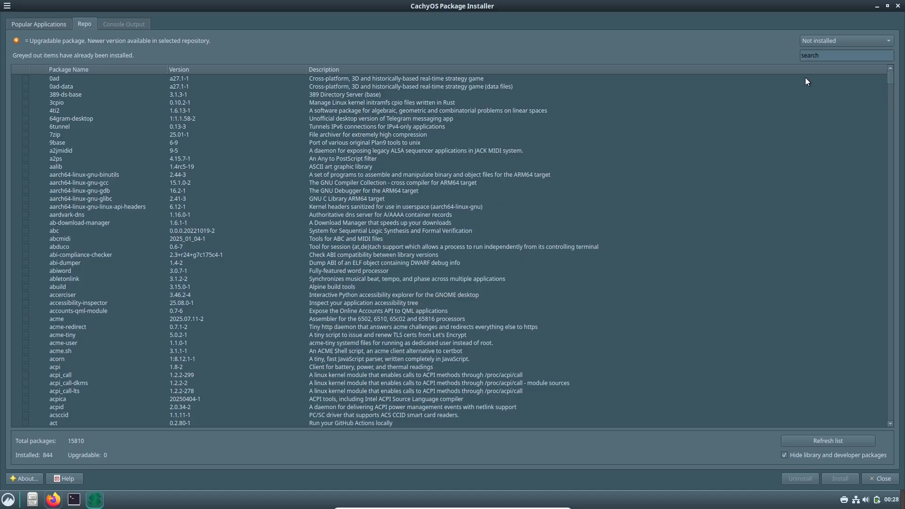
- Launch CachyOS Kernel Manager and start Configure, waiting for the PKGBUILDs to clone
{"action": "left_click", "coordinate": [53, 499]}
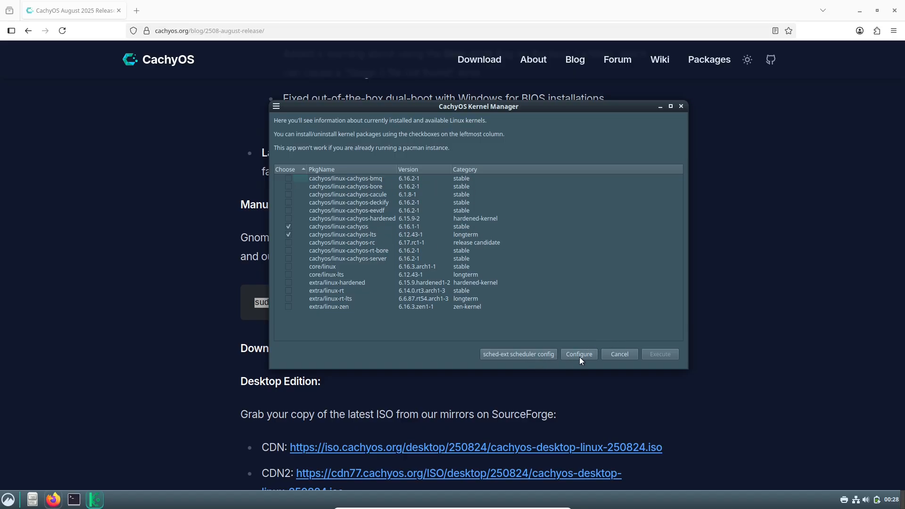
{"action": "left_click", "coordinate": [578, 353]}
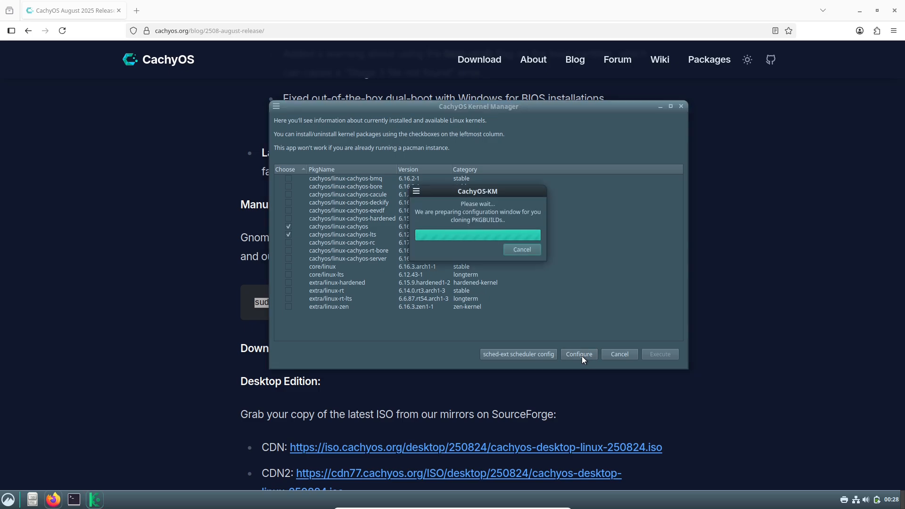
{"action": "mouse_move", "coordinate": [587, 358]}
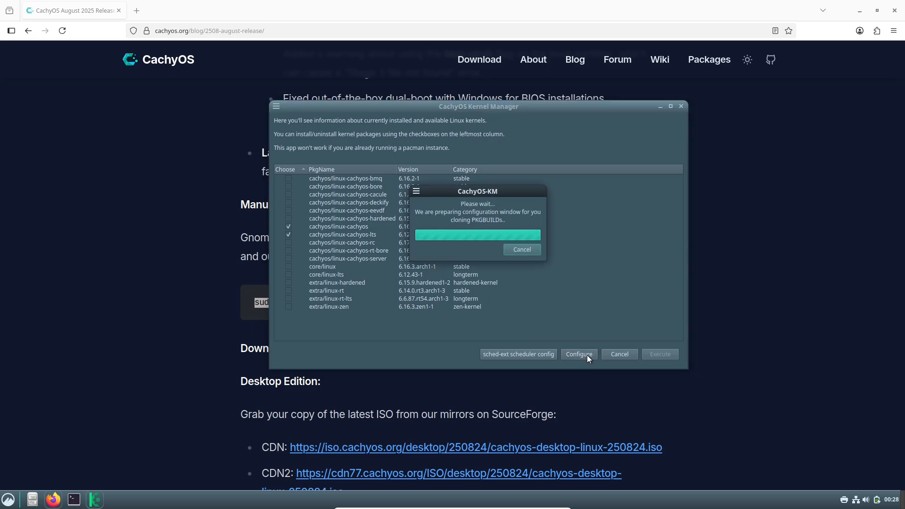
{"action": "left_click", "coordinate": [578, 353]}
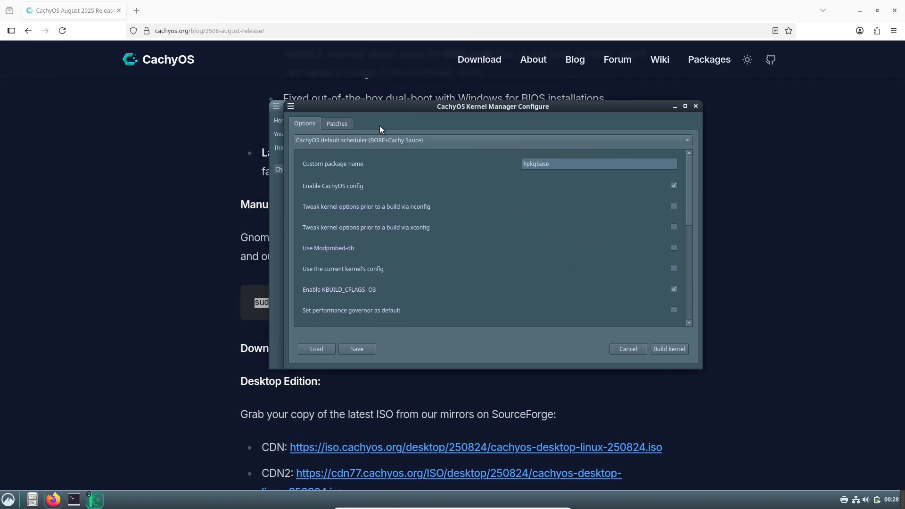
{"action": "mouse_move", "coordinate": [688, 202]}
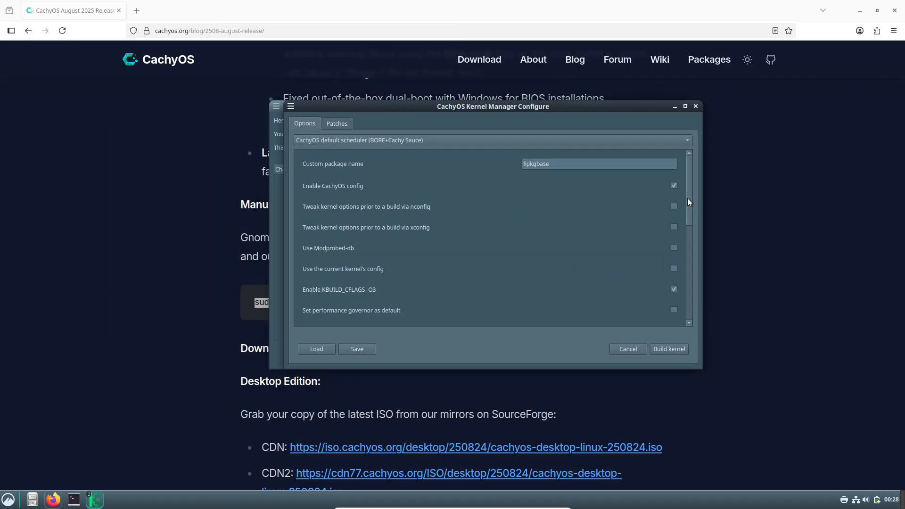
- Scroll the kernel build Options list, cancel the configuration and close the kernel manager
{"action": "scroll", "scroll_direction": "down", "scroll_amount": 3}
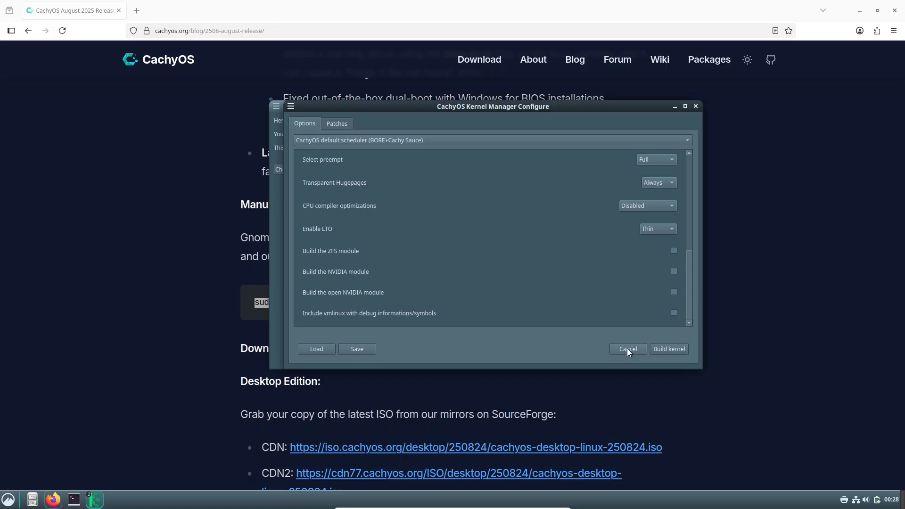
{"action": "left_click", "coordinate": [628, 348]}
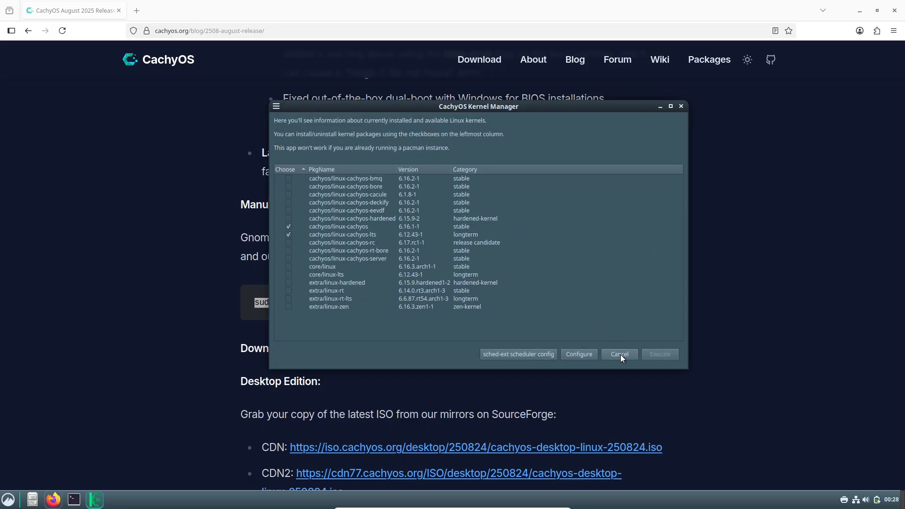
{"action": "left_click", "coordinate": [9, 497]}
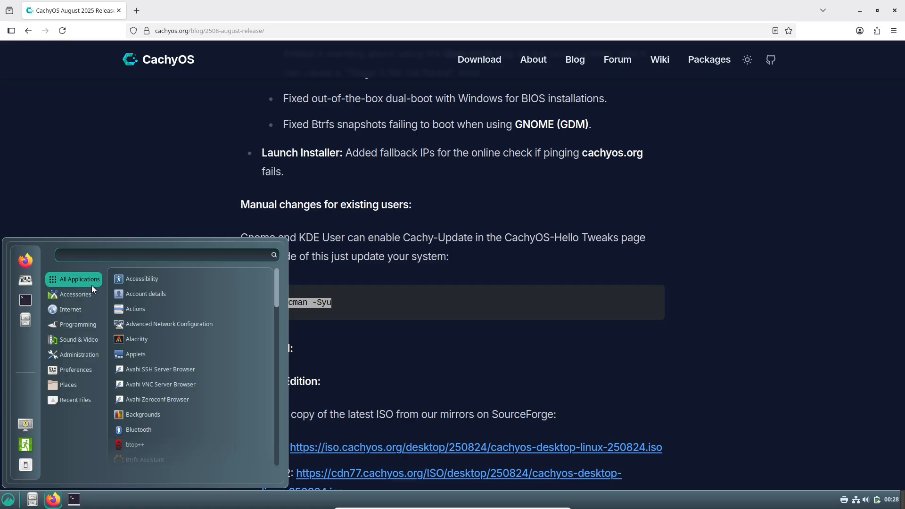
- Launch Octopi from the Administration category of the Cinnamon menu
{"action": "left_click", "coordinate": [75, 294]}
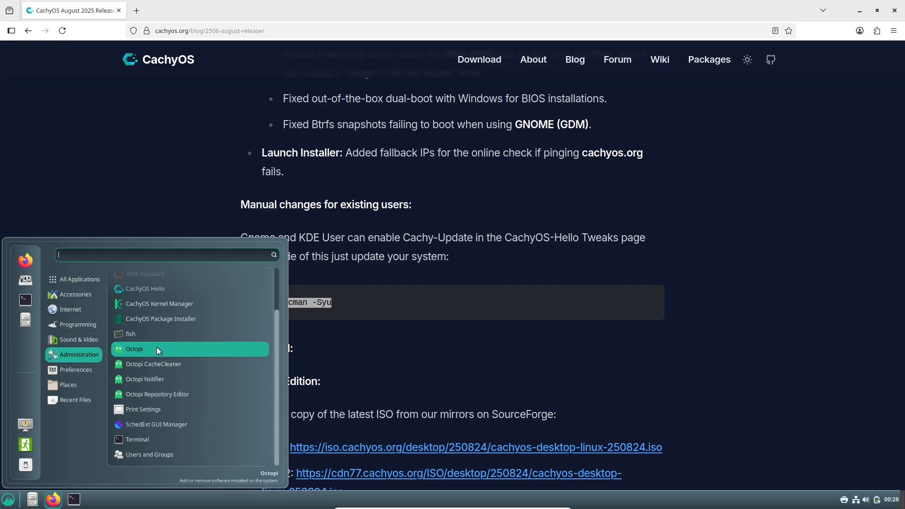
{"action": "left_click", "coordinate": [132, 349]}
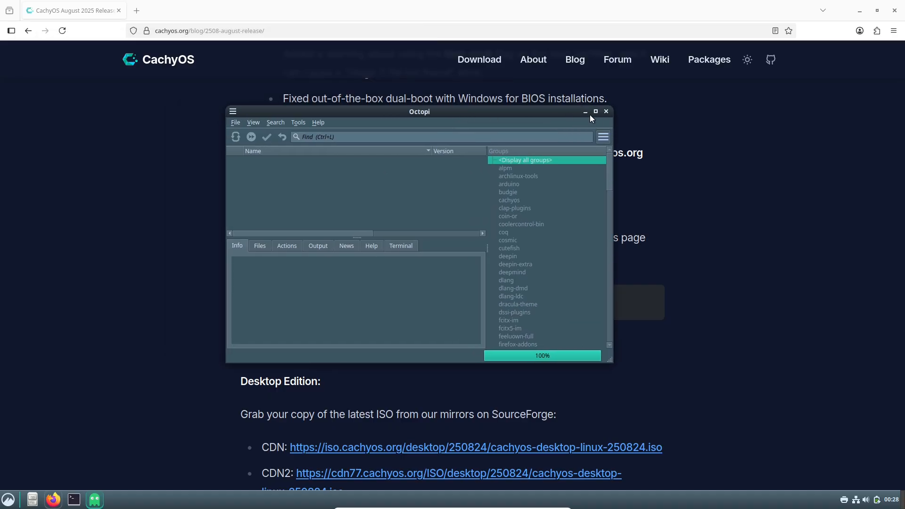
- Maximize Octopi, dismiss its About and scroll to the end of the package list
{"action": "left_click", "coordinate": [594, 112]}
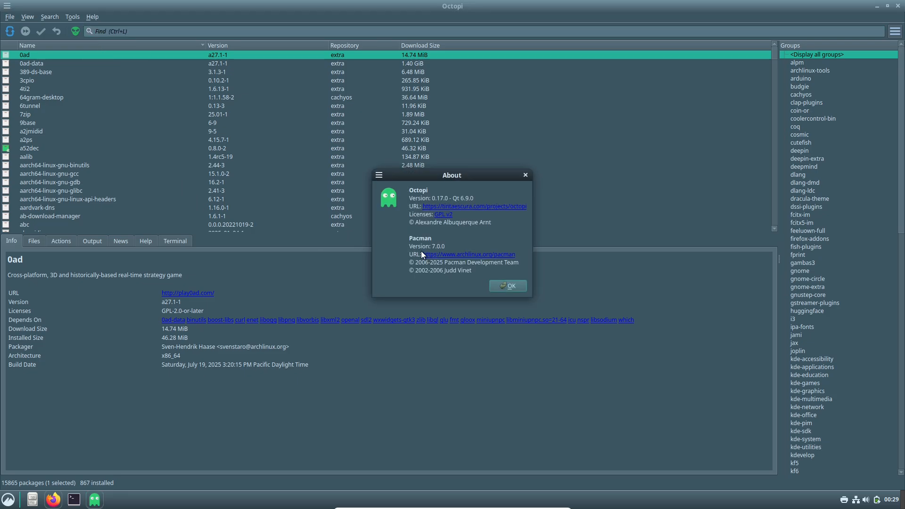
{"action": "left_click", "coordinate": [507, 286]}
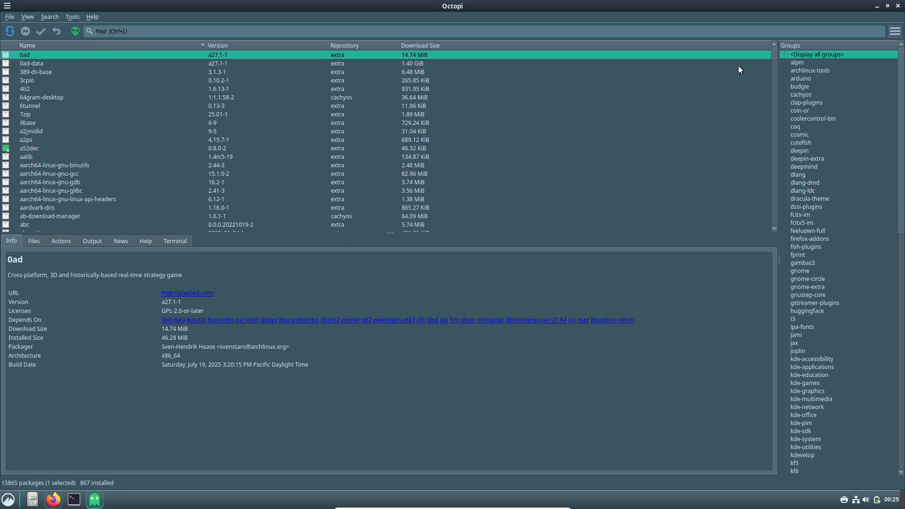
{"action": "scroll", "scroll_direction": "down", "scroll_amount": 3}
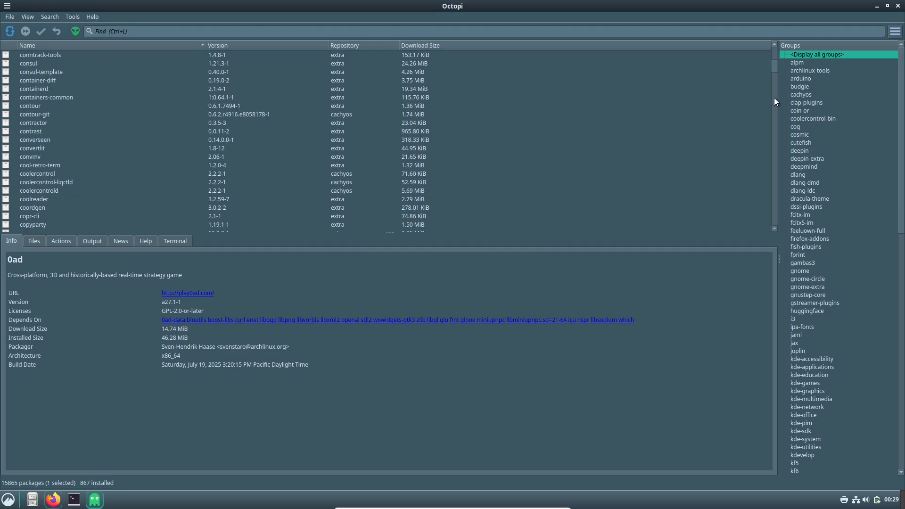
{"action": "scroll", "scroll_direction": "down", "scroll_amount": 3}
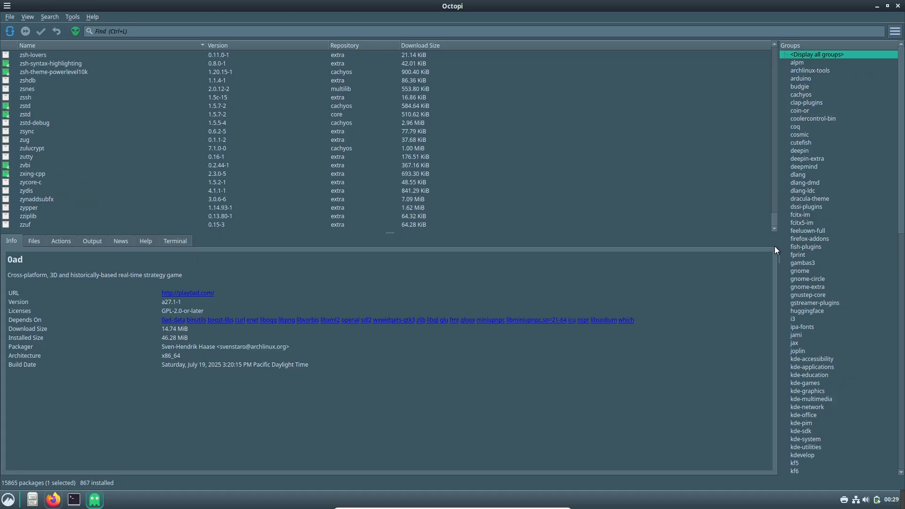
- Select zvbi to view its package details, then dismiss About and close Octopi
{"action": "left_click", "coordinate": [61, 241]}
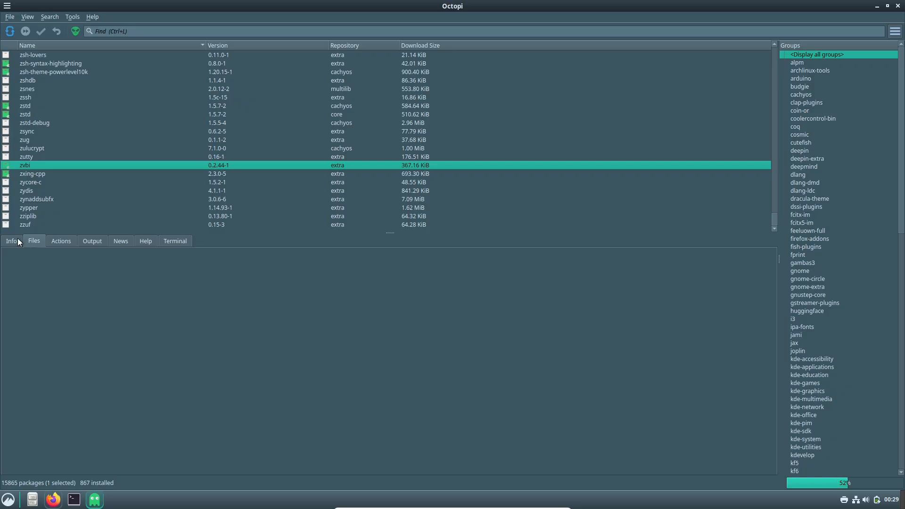
{"action": "left_click", "coordinate": [10, 240]}
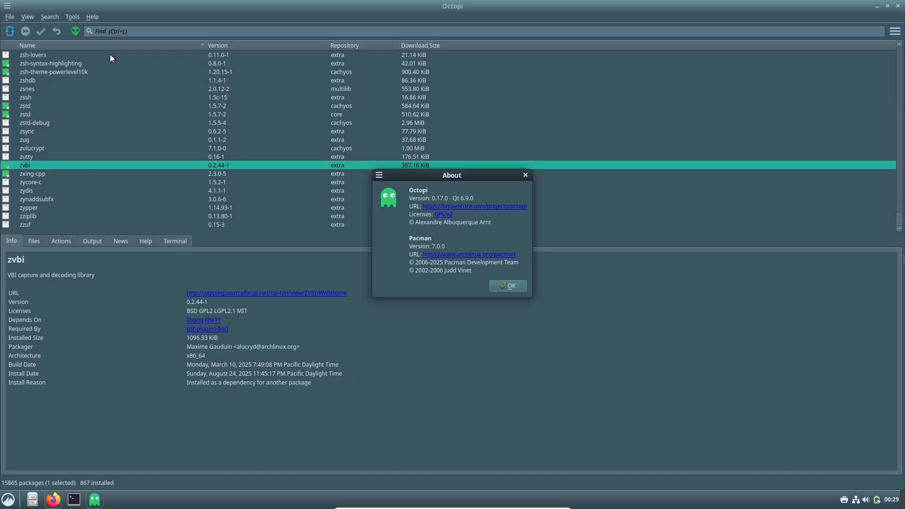
{"action": "left_click", "coordinate": [507, 285]}
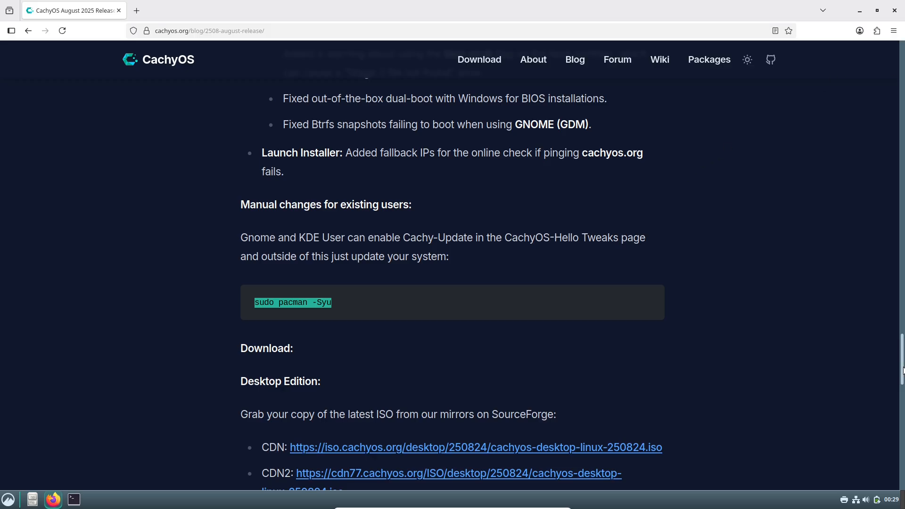
- Scroll to the Desktop Edition ISO download mirrors, then close Firefox
{"action": "scroll", "scroll_direction": "down", "scroll_amount": 3}
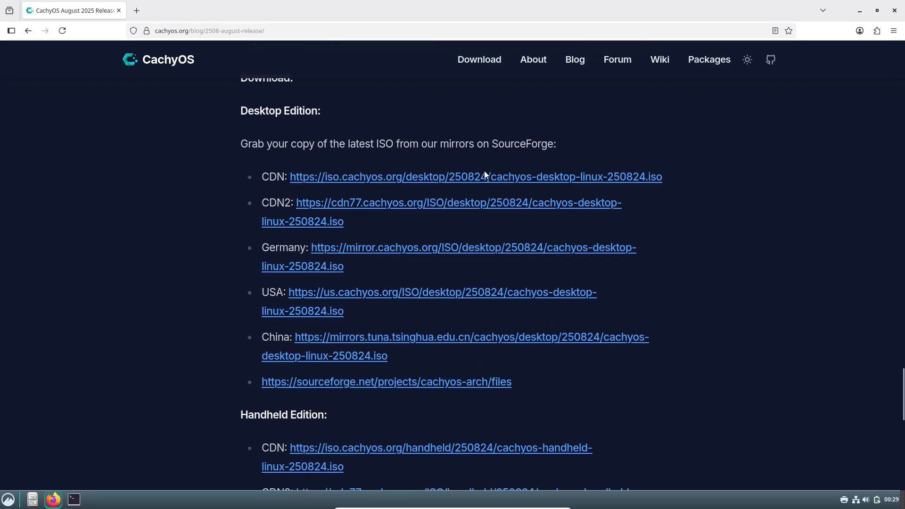
{"action": "left_click", "coordinate": [475, 176]}
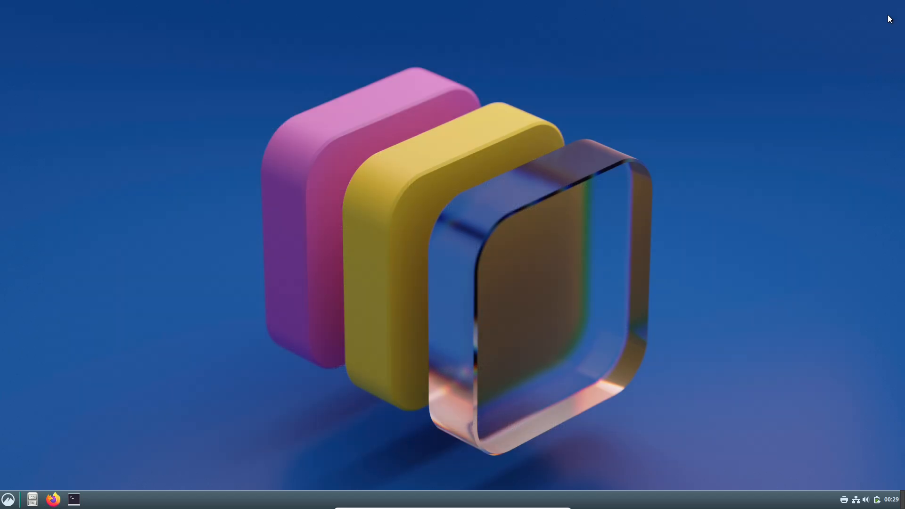
- Log out of the Cinnamon session to the CachyOS login screen
{"action": "left_click", "coordinate": [8, 500]}
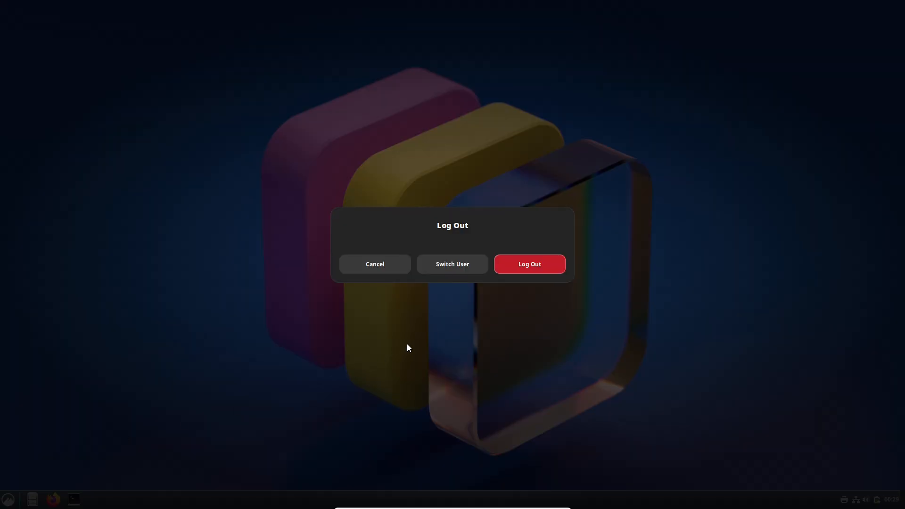
{"action": "left_click", "coordinate": [528, 264]}
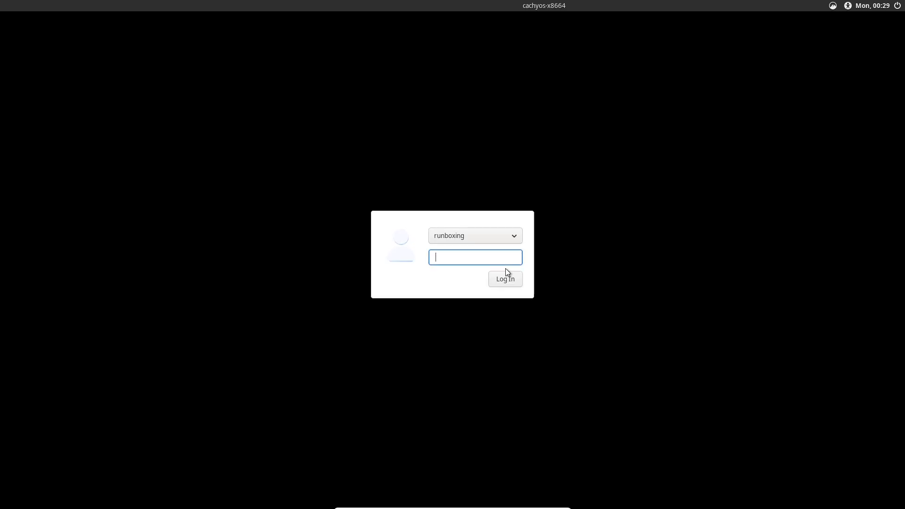
- Review the login screen's session selector and its suspend/restart/shutdown power menu
{"action": "left_click", "coordinate": [831, 6]}
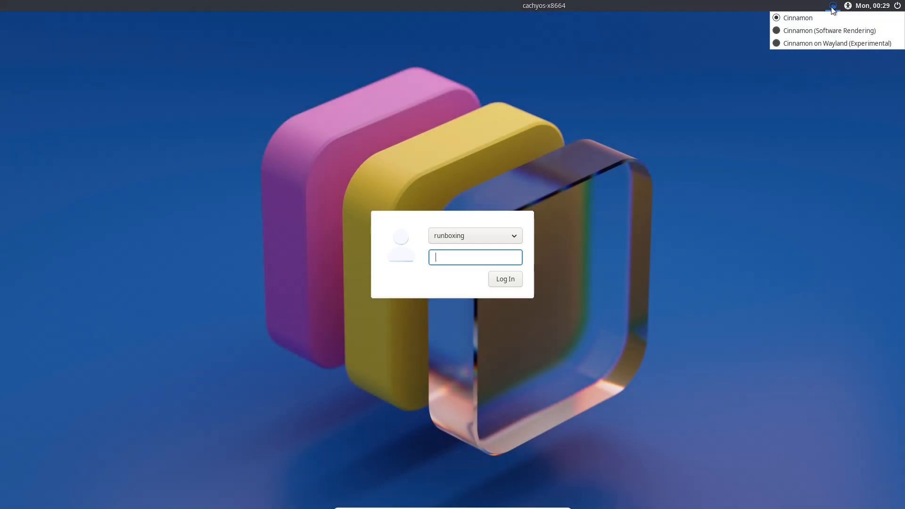
{"action": "mouse_move", "coordinate": [761, 123]}
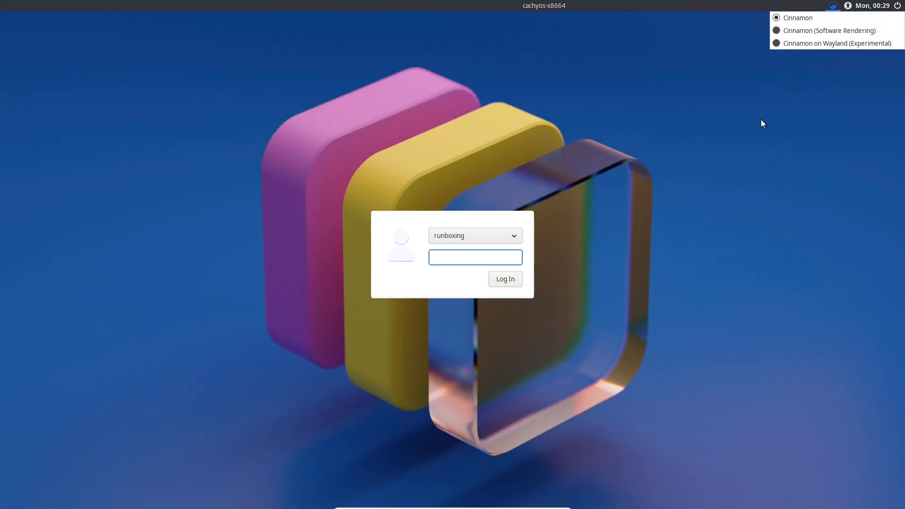
{"action": "left_click", "coordinate": [896, 6]}
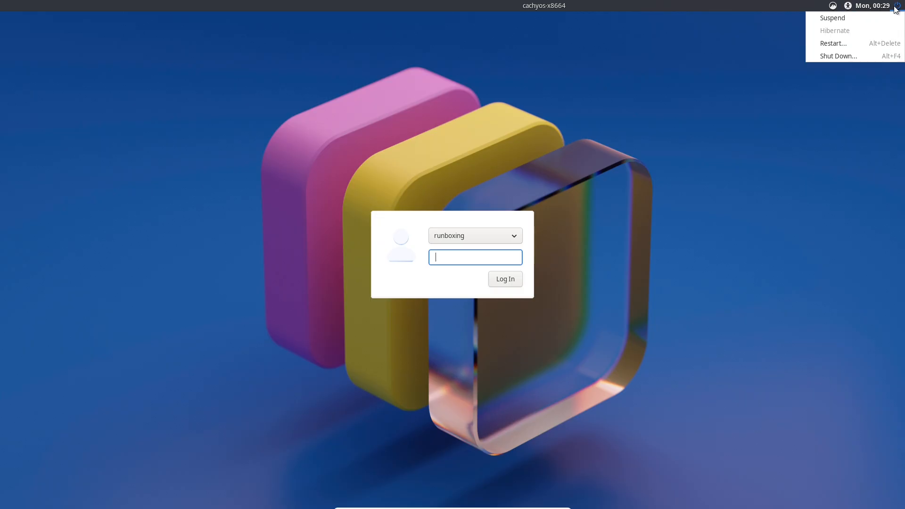